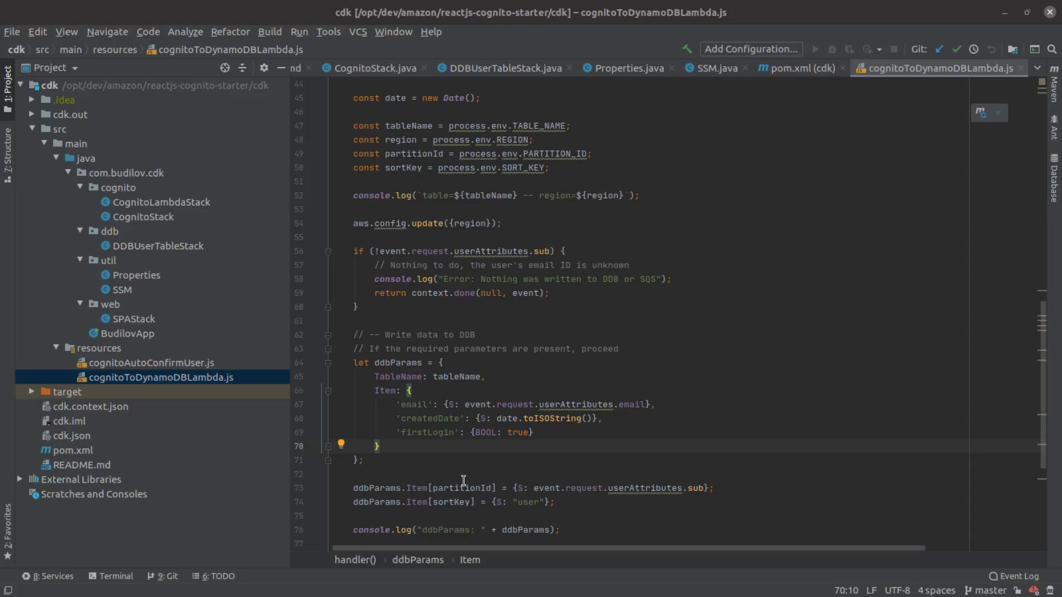
mouse_move(956, 481)
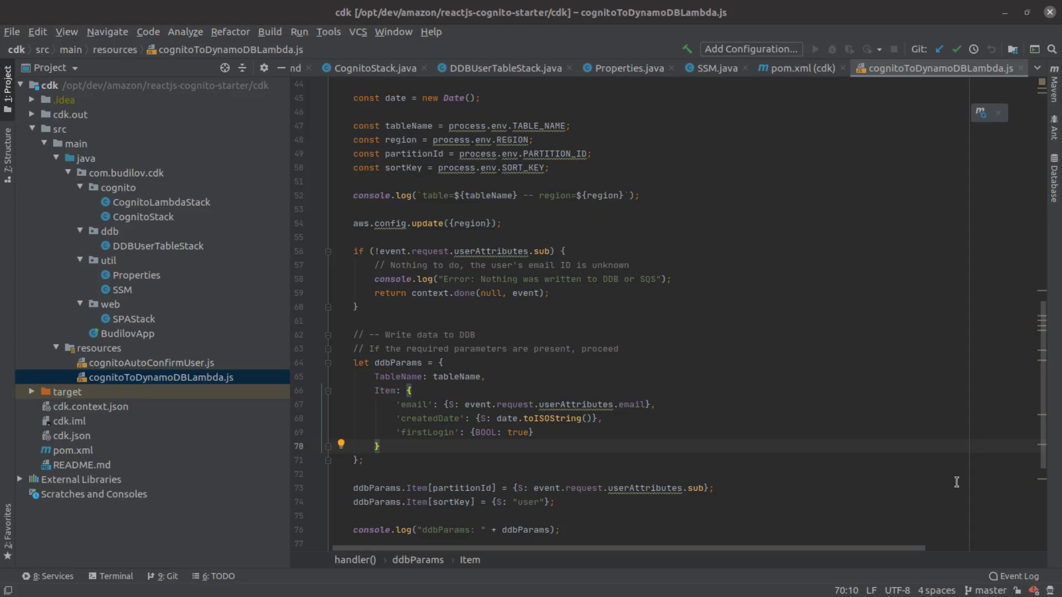
Review the pom.xml dependencies, then return to BudilovApp.java with its stack instantiations
click(534, 288)
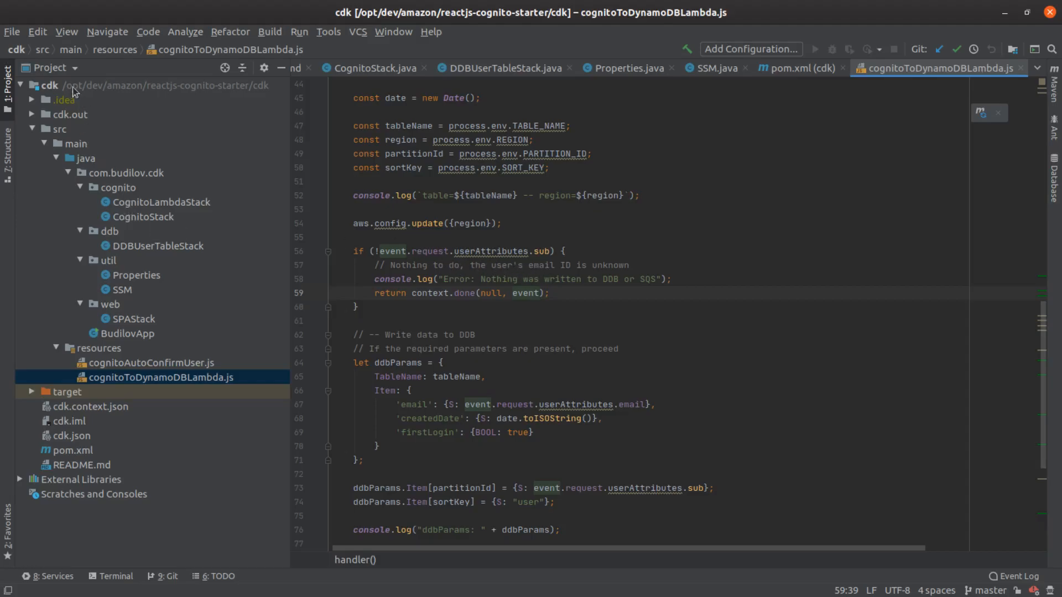
mouse_move(142, 131)
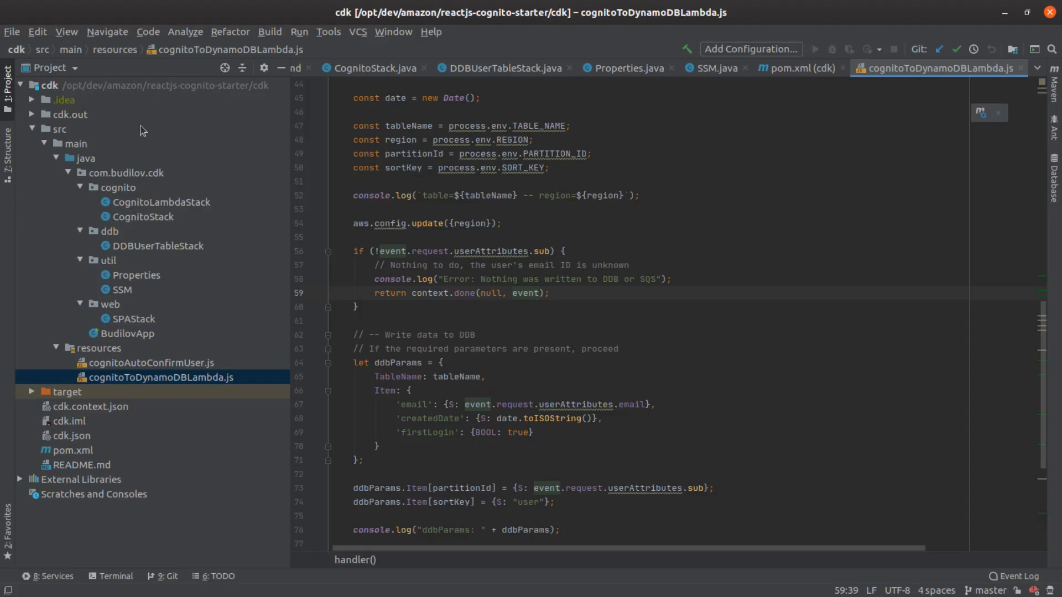
mouse_move(415, 176)
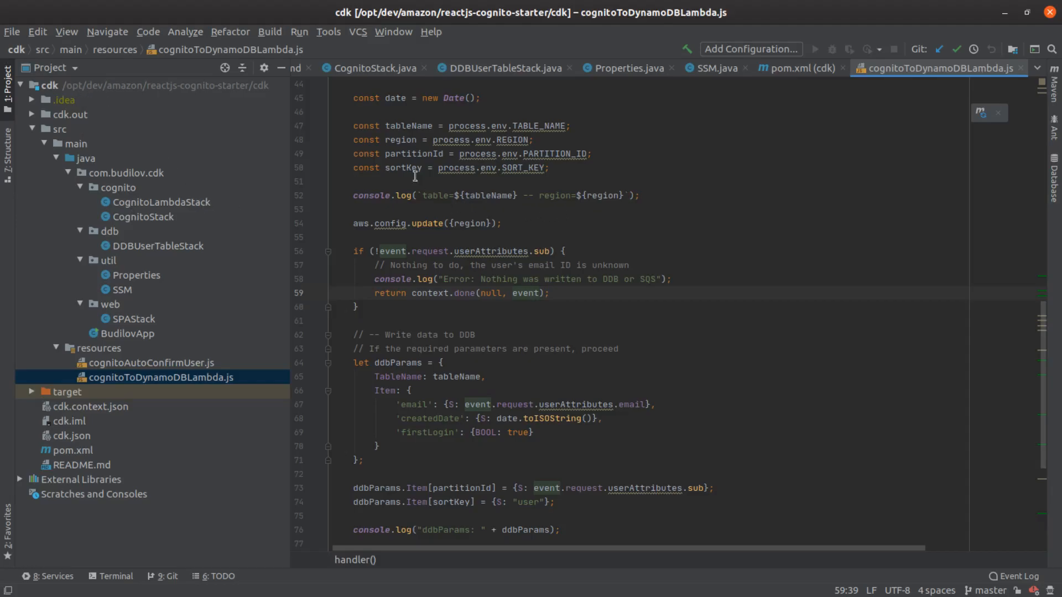
click(795, 68)
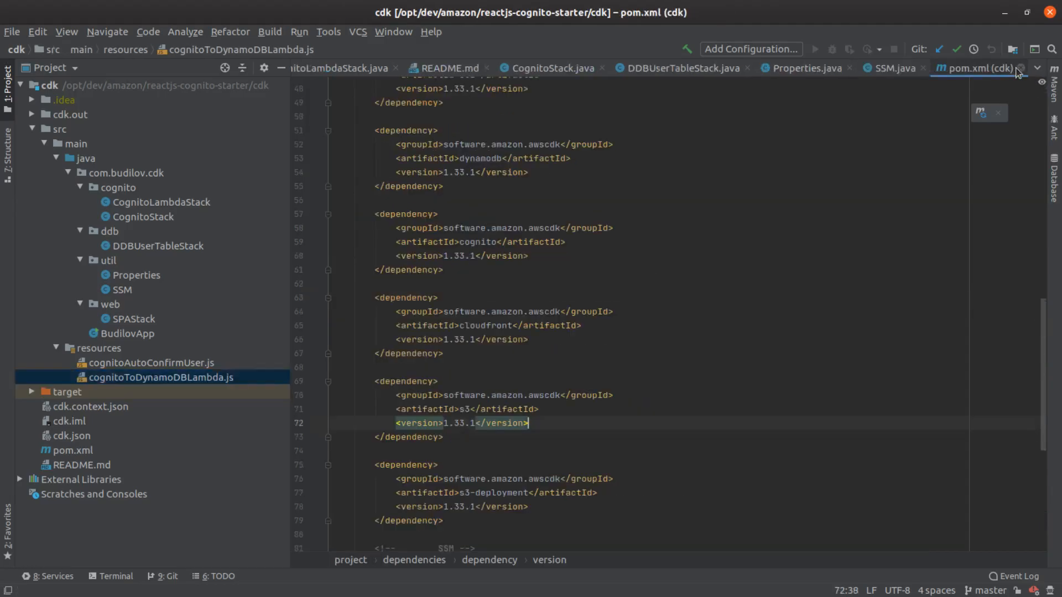
click(553, 67)
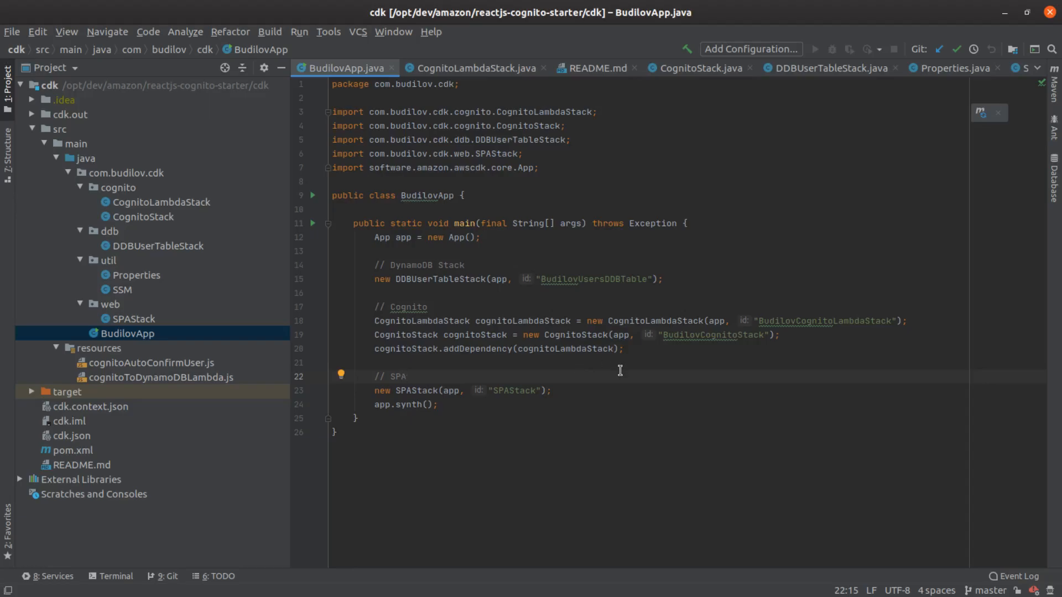
Select README.md in the Project tool window to reach its Deployment section
click(406, 376)
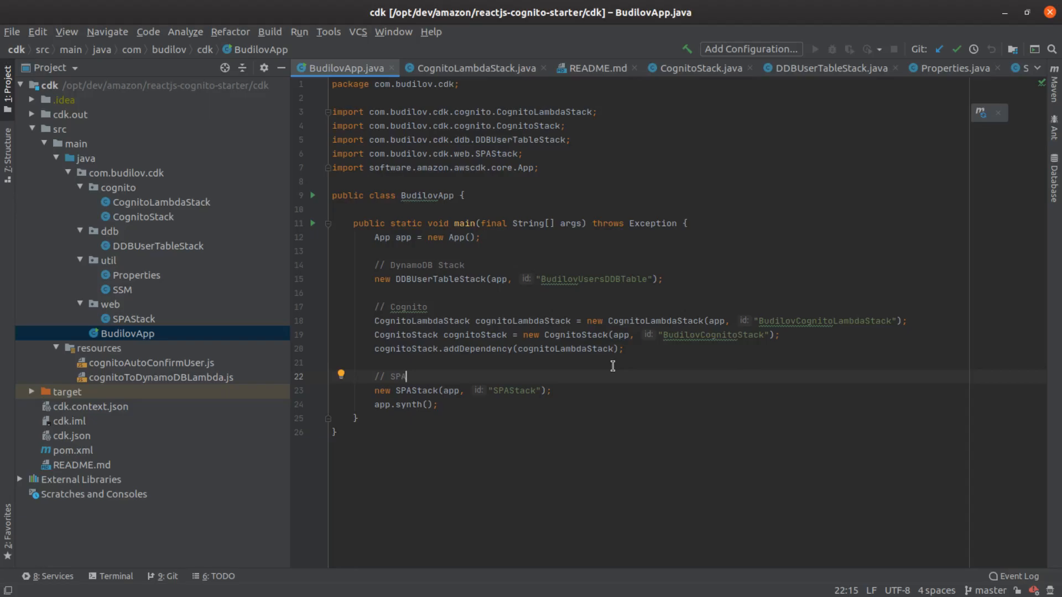
mouse_move(622, 366)
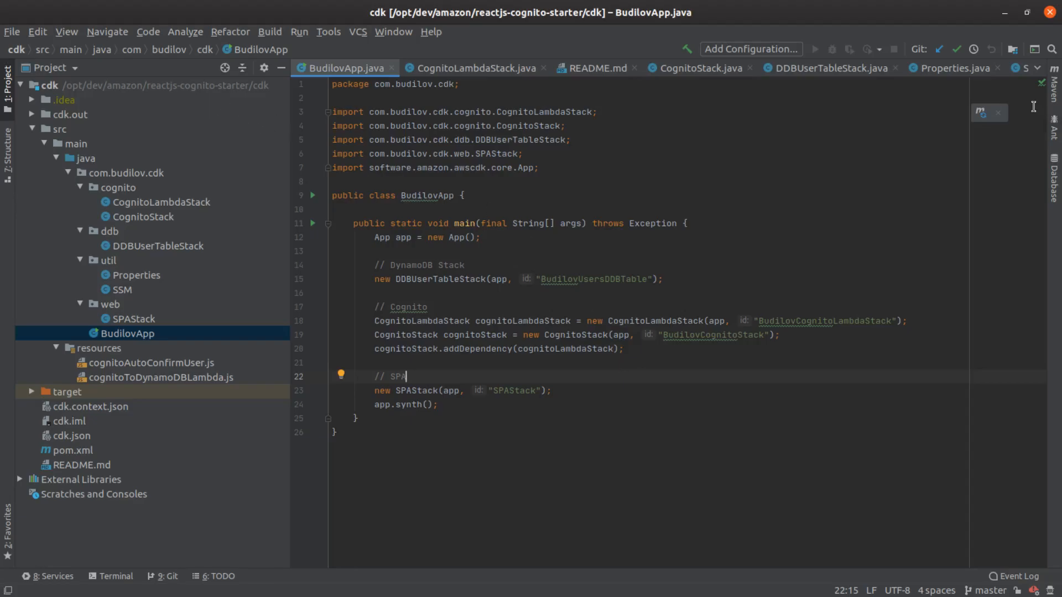
mouse_move(155, 335)
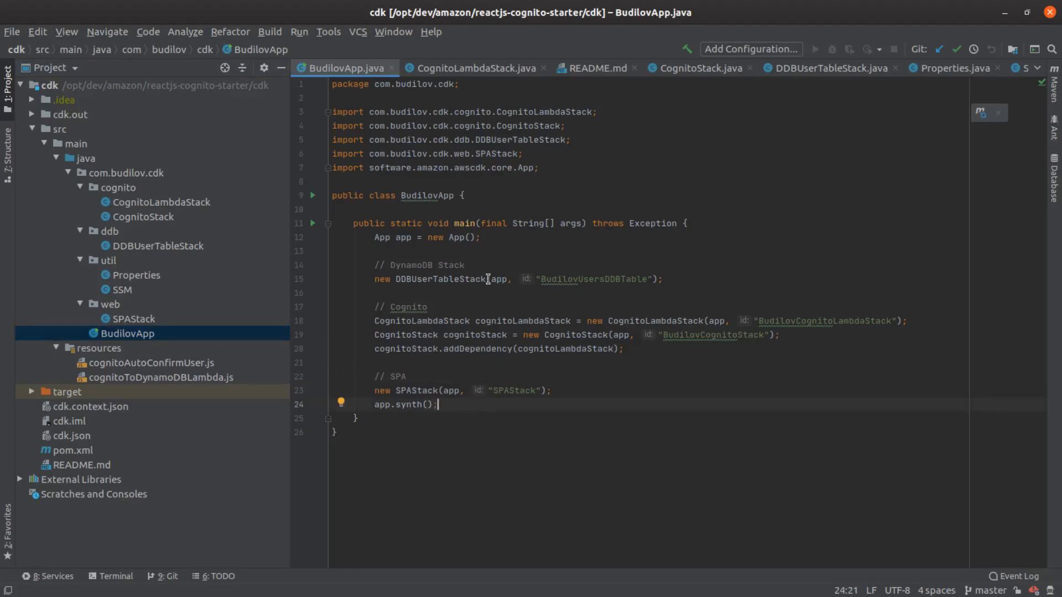
mouse_move(566, 287)
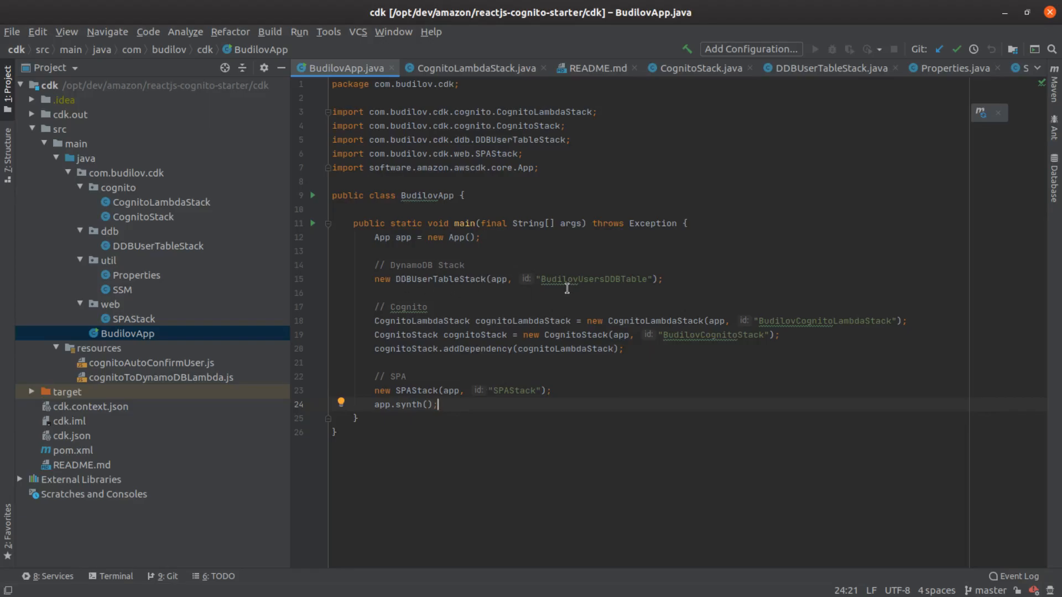
mouse_move(511, 284)
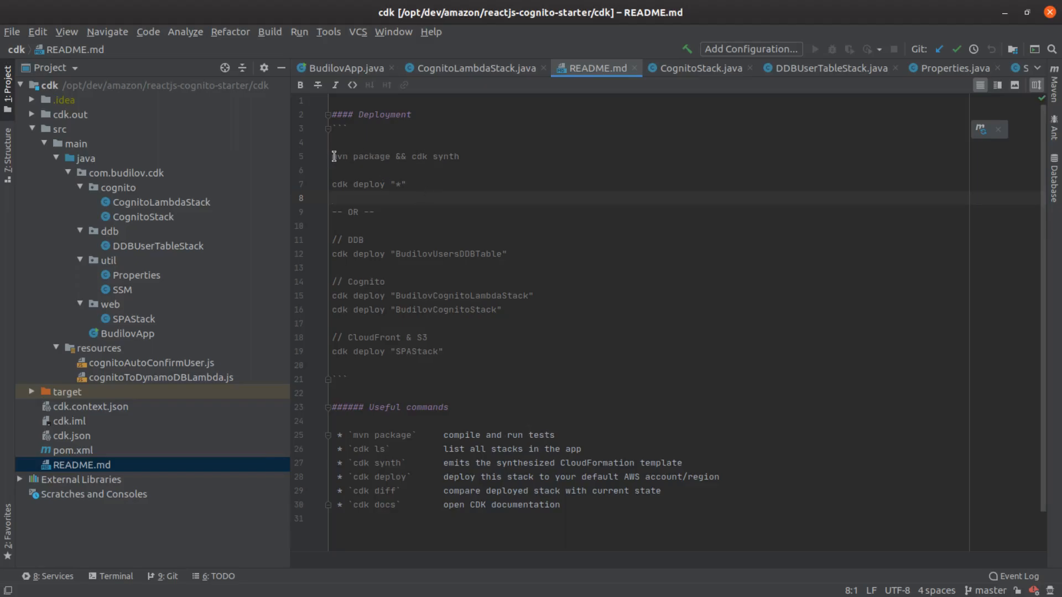
mouse_move(406, 162)
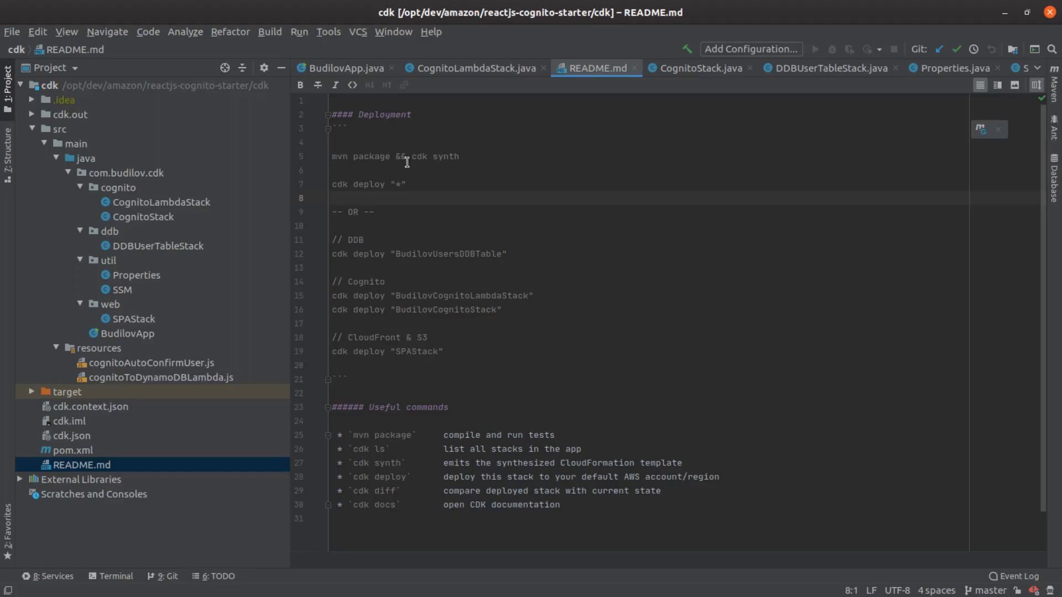
mouse_move(466, 179)
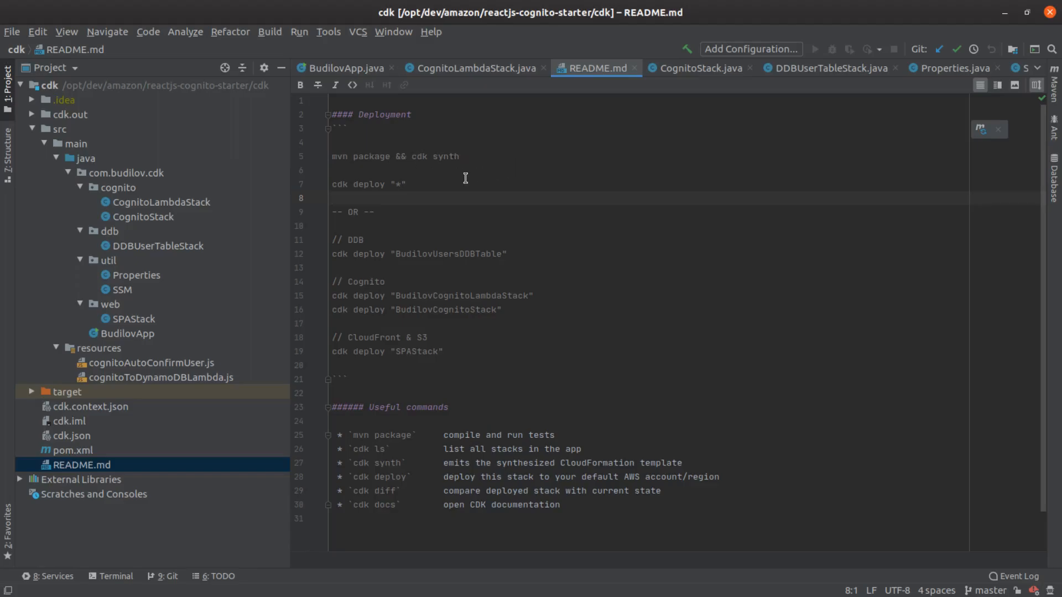
triple_click(367, 184)
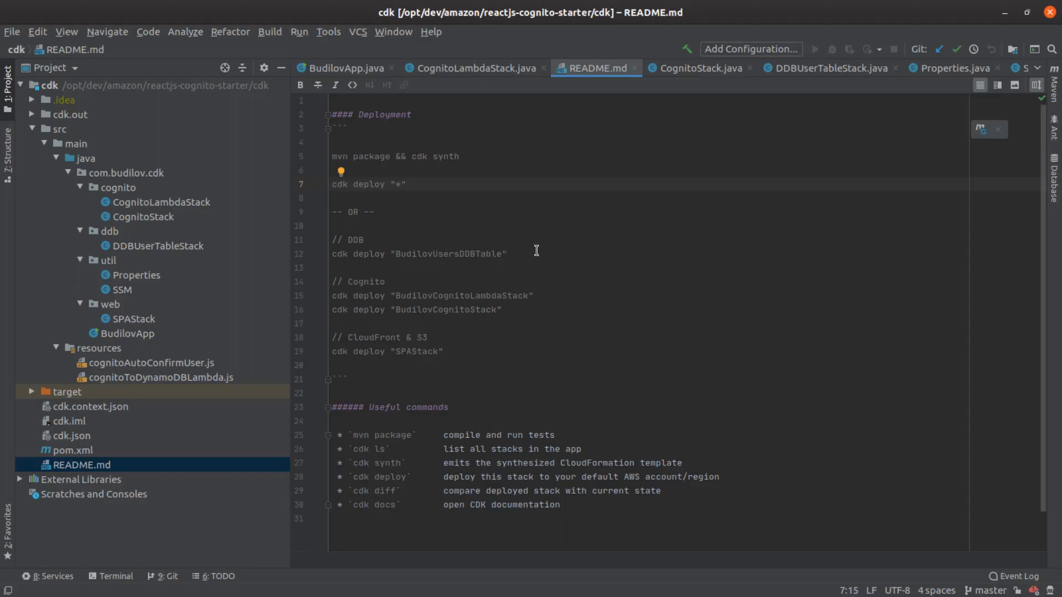
drag(331, 240, 411, 314)
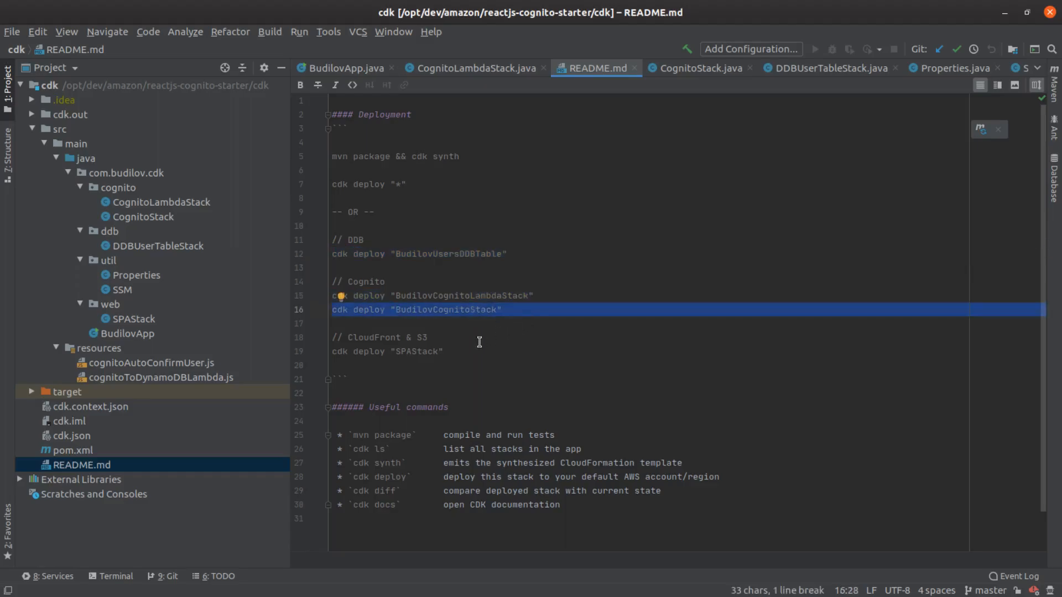
double_click(415, 352)
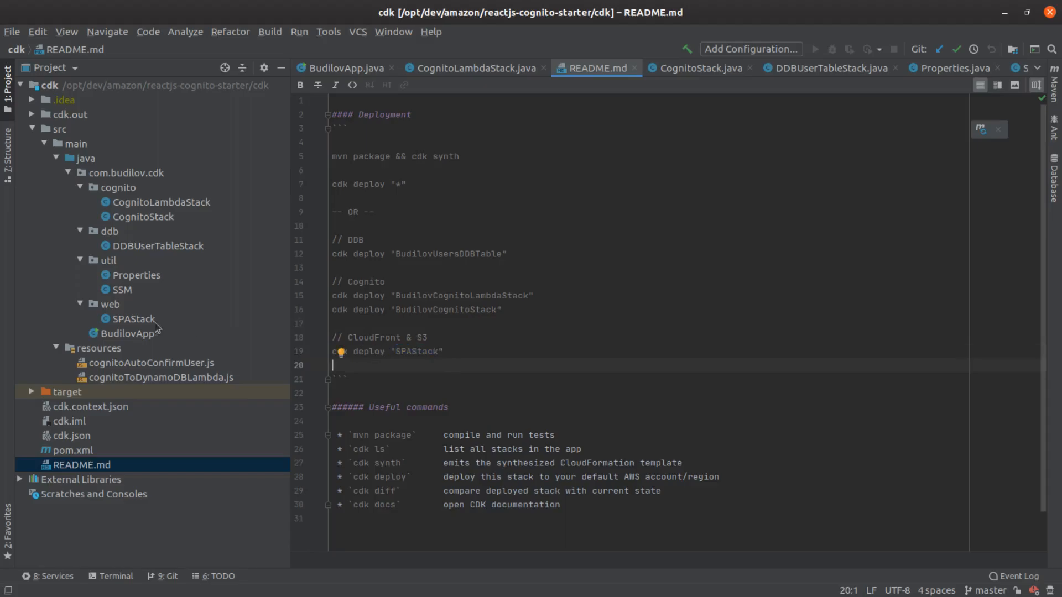
double_click(133, 318)
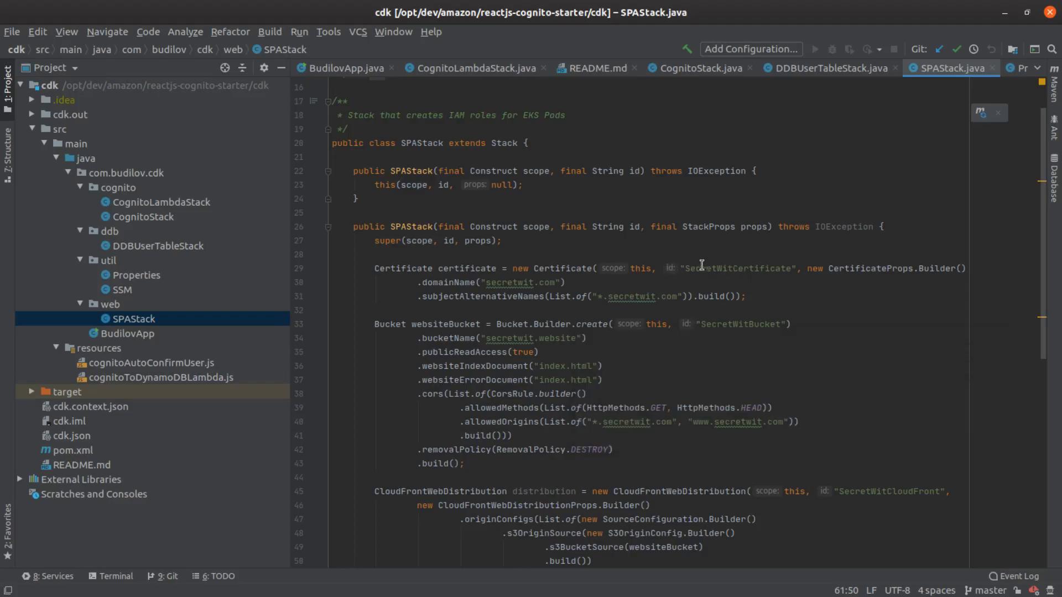
mouse_move(683, 268)
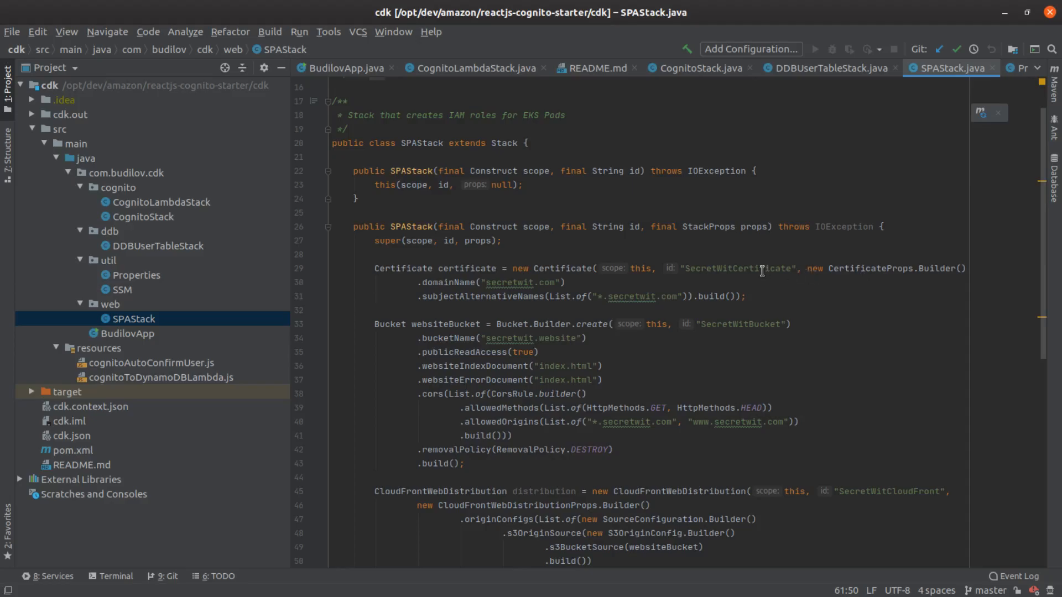
mouse_move(707, 281)
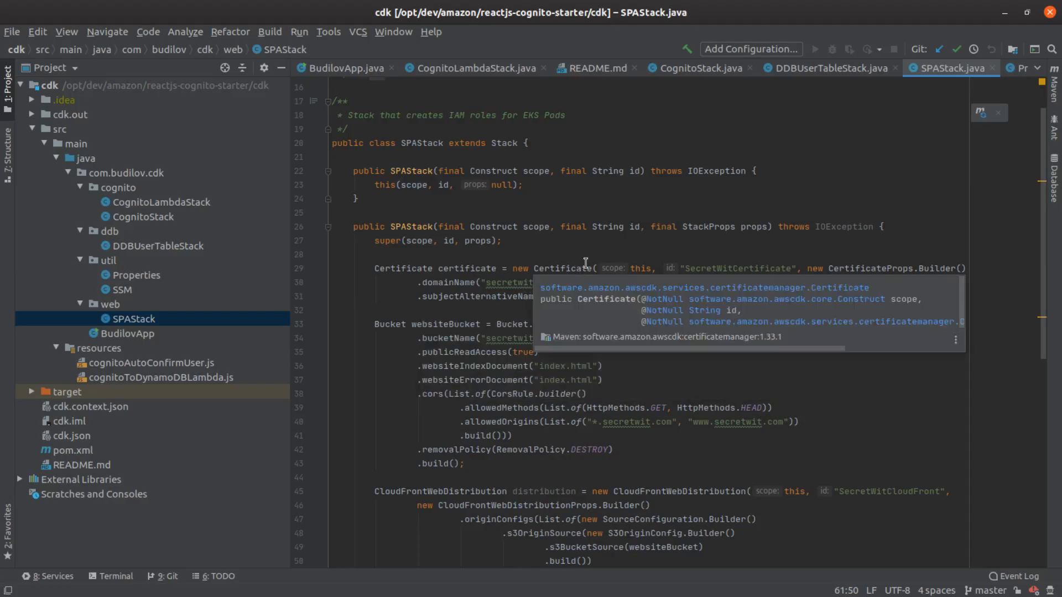
Dismiss the Certificate documentation and select the domain certificate definition block
click(588, 254)
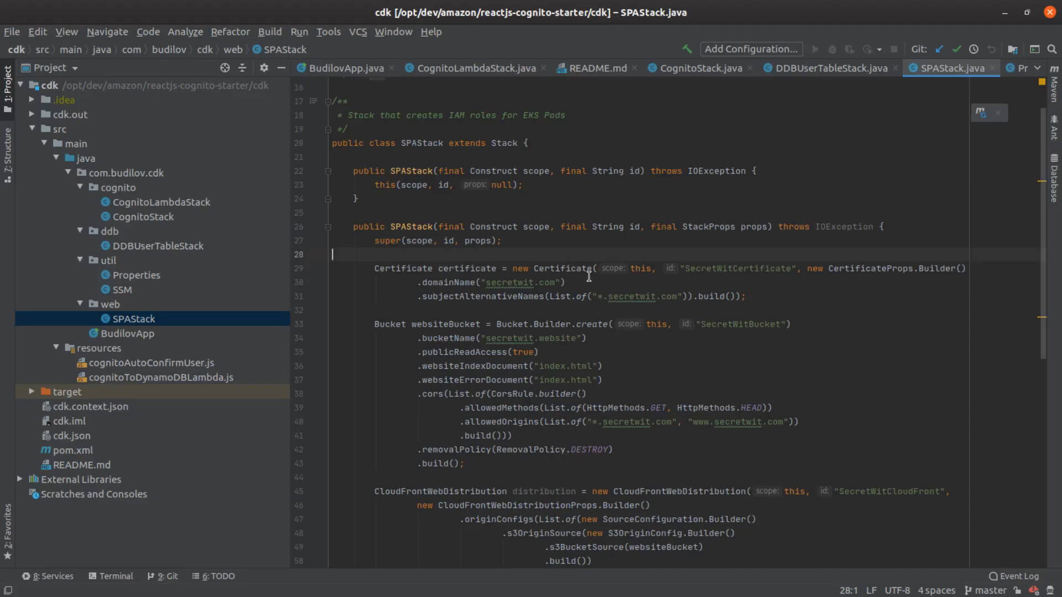
mouse_move(774, 303)
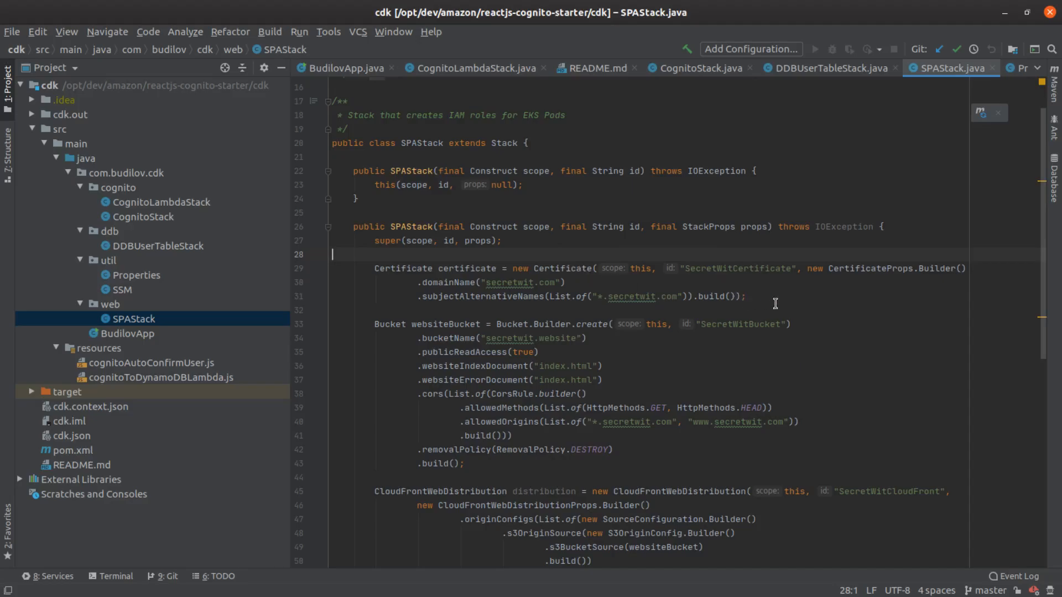
drag(375, 267, 747, 297)
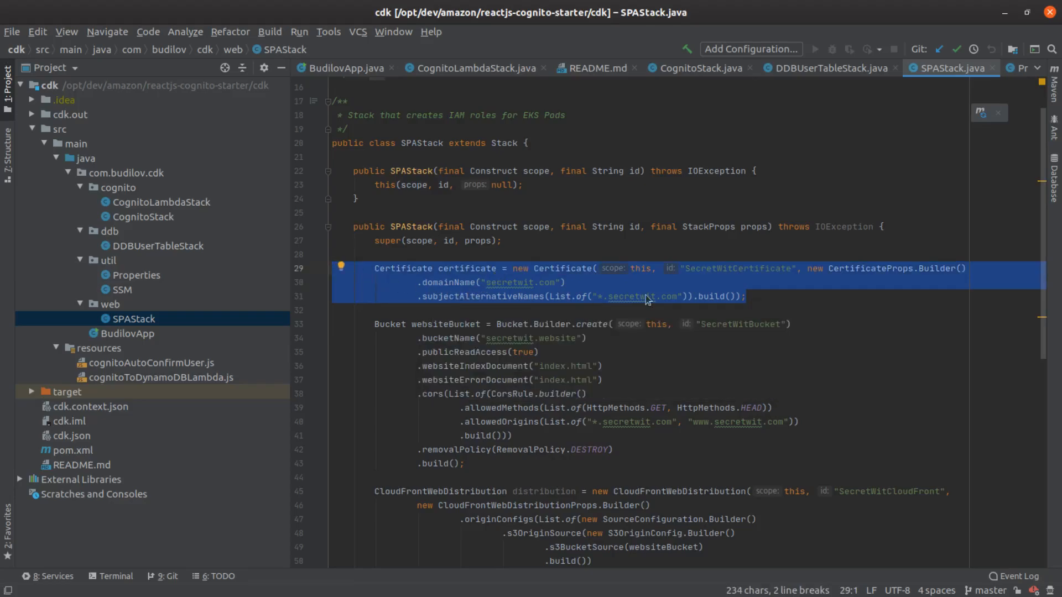
Select the website bucket definition with its name, index and error documents
click(683, 310)
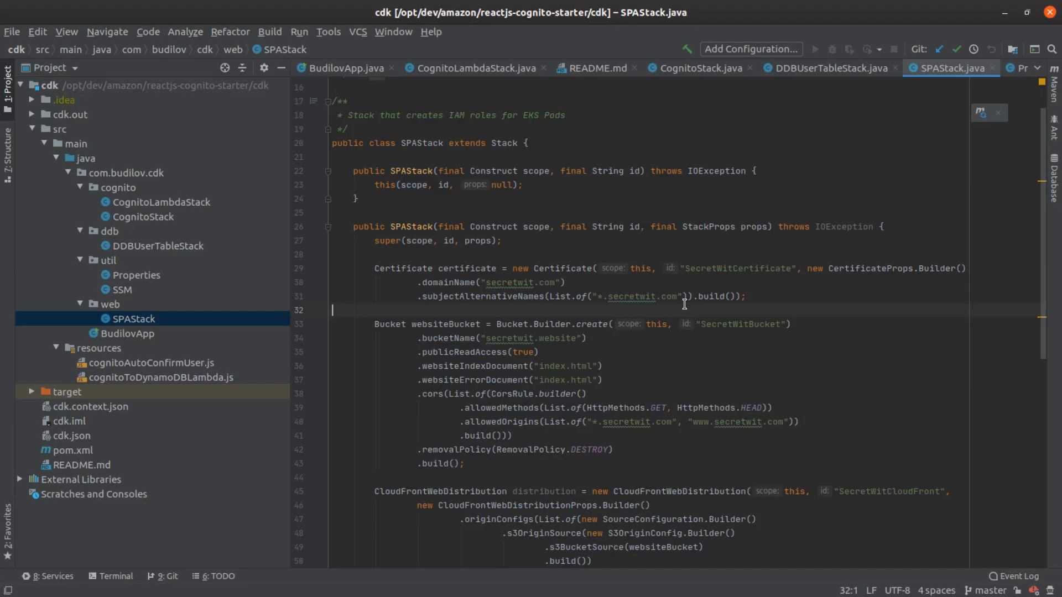
mouse_move(734, 324)
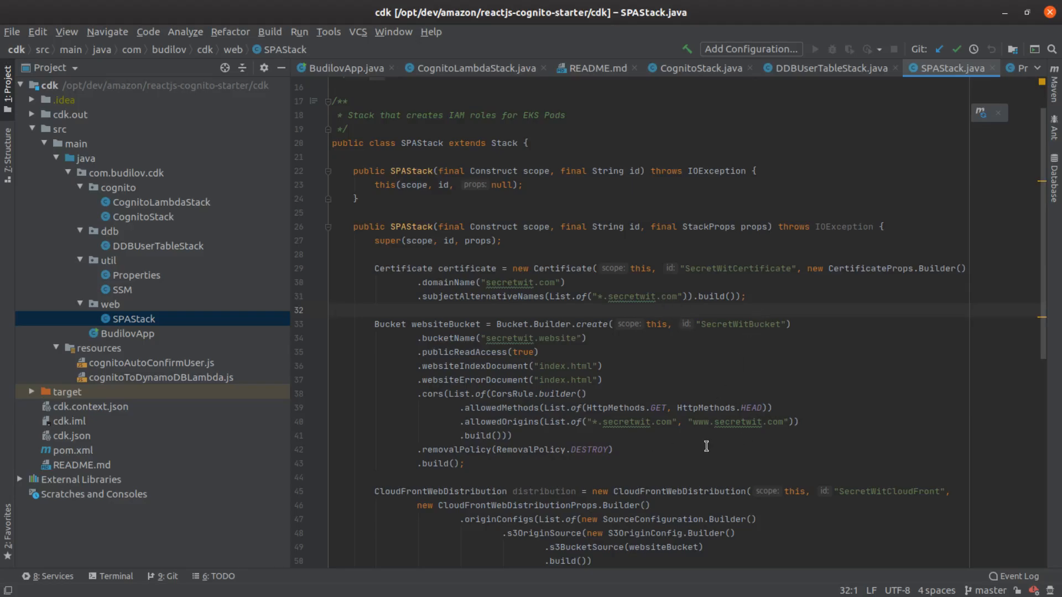
drag(375, 324, 612, 451)
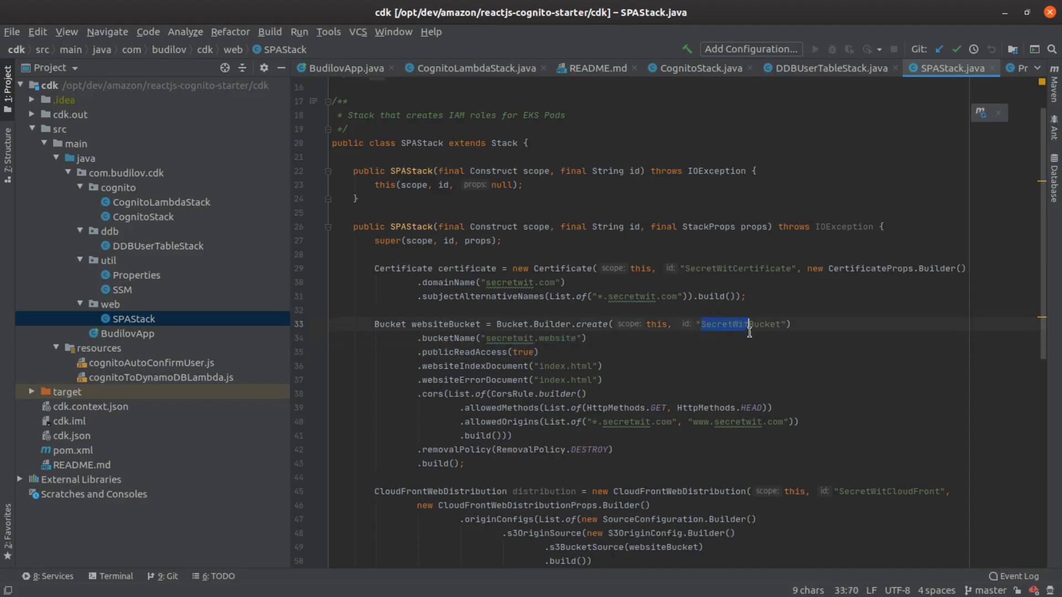
mouse_move(551, 346)
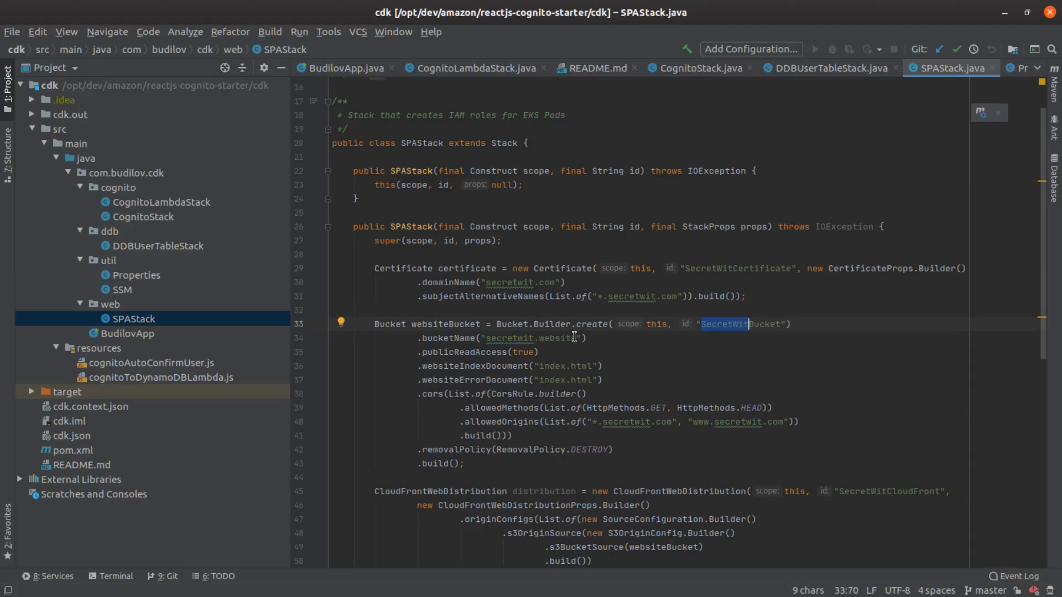
mouse_move(595, 339)
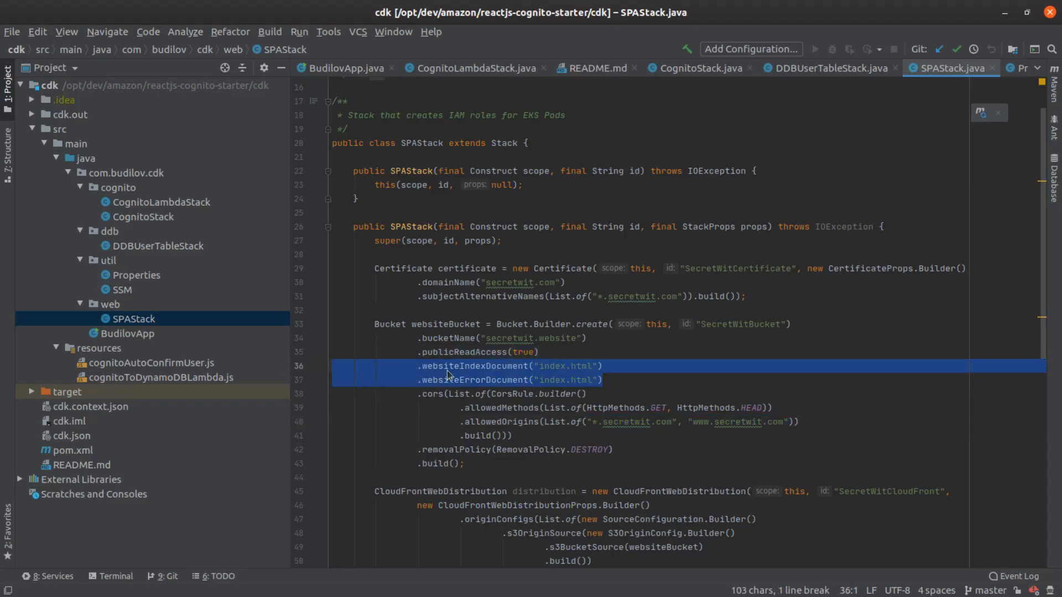
click(411, 366)
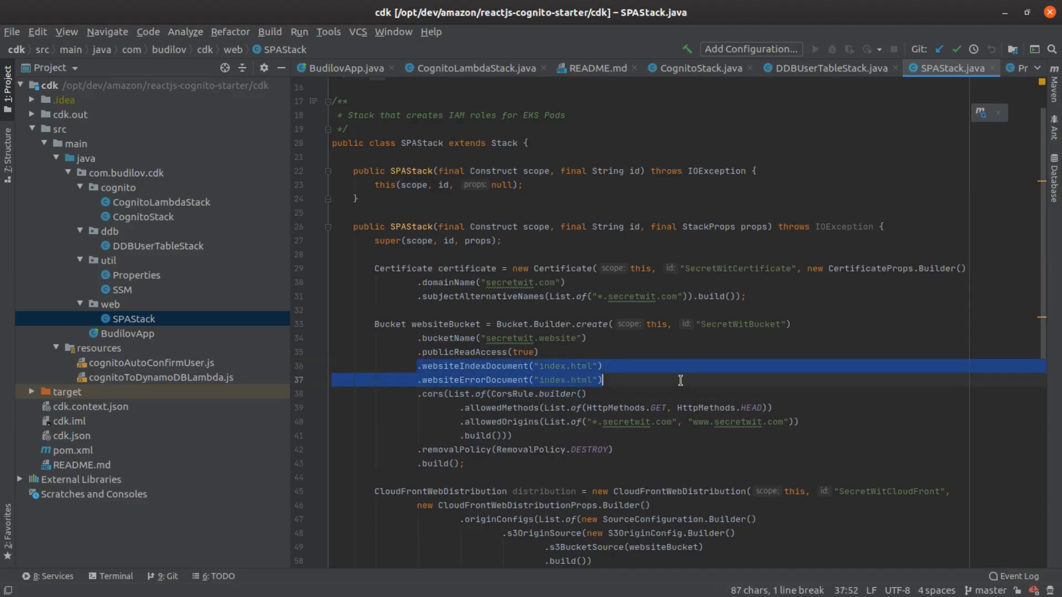
click(628, 380)
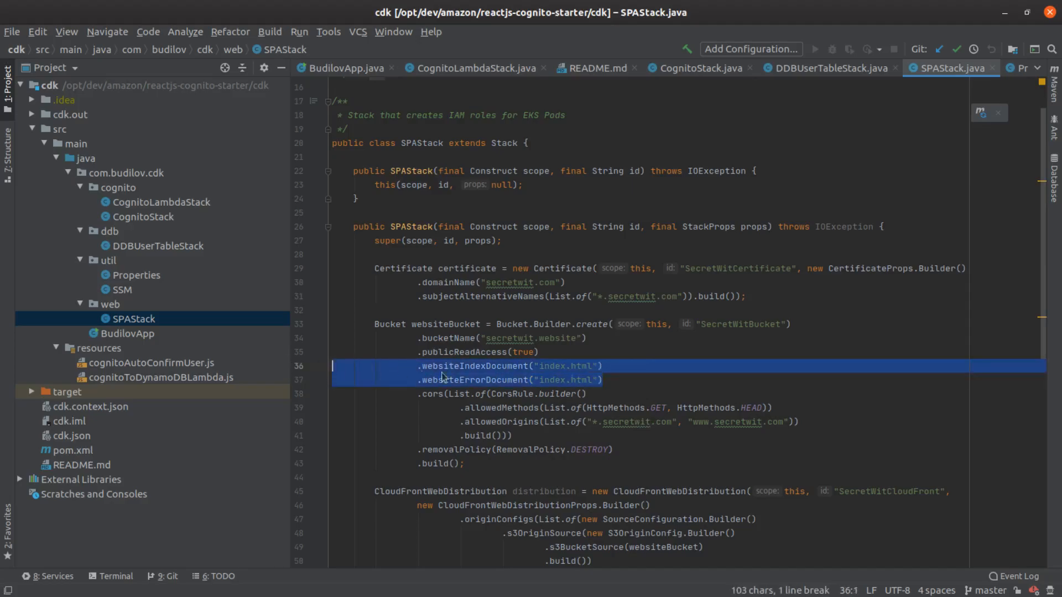
click(617, 380)
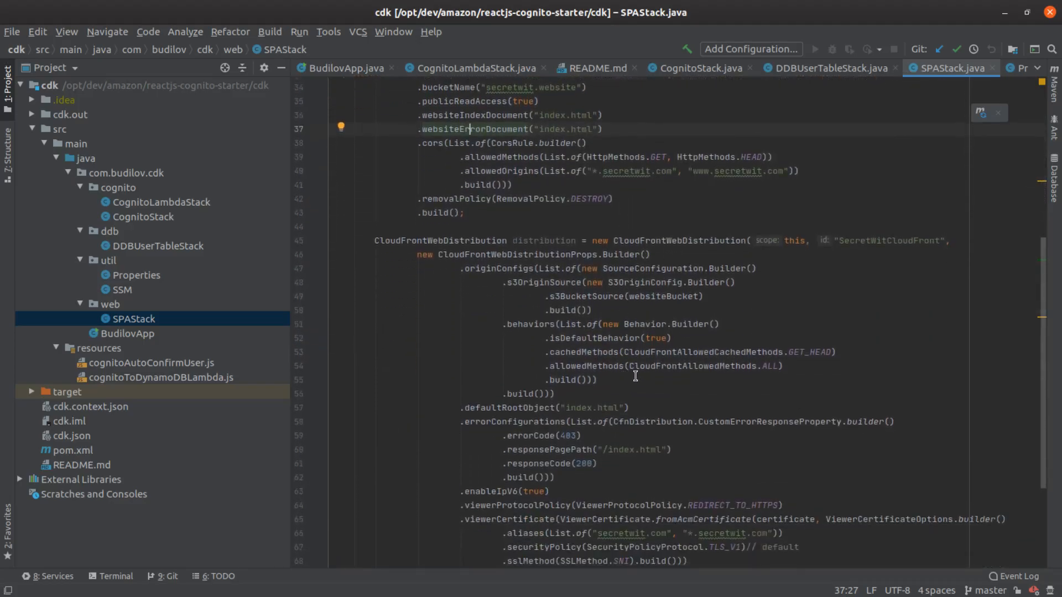
Review the CloudFrontWebDistribution builder down to its aliases setting
scroll(down, 3)
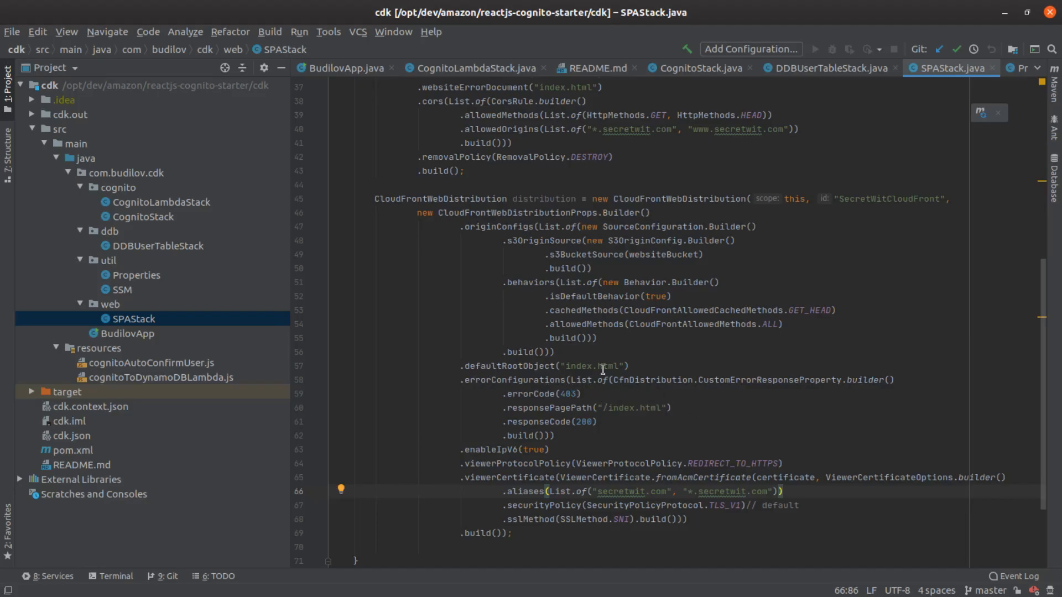
click(613, 366)
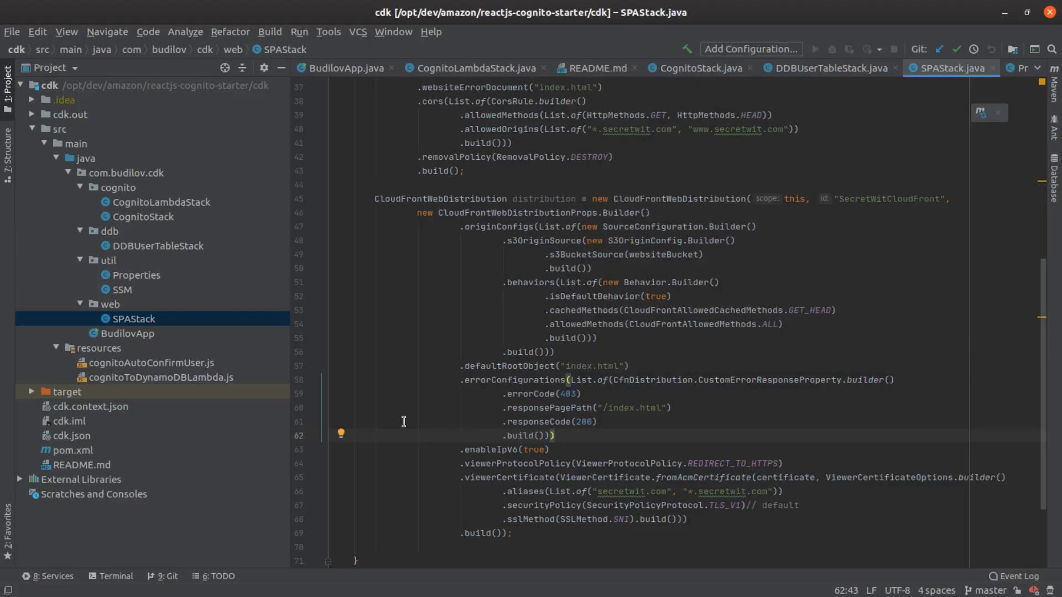
mouse_move(404, 426)
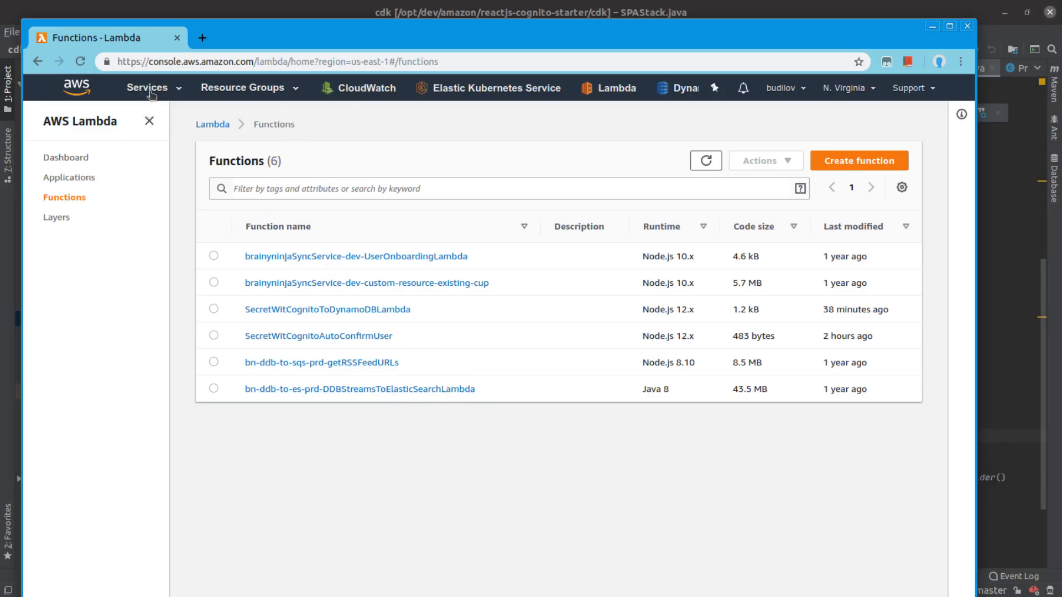
Go to CloudFormation from the Services history to view the eight deployed stacks
click(147, 88)
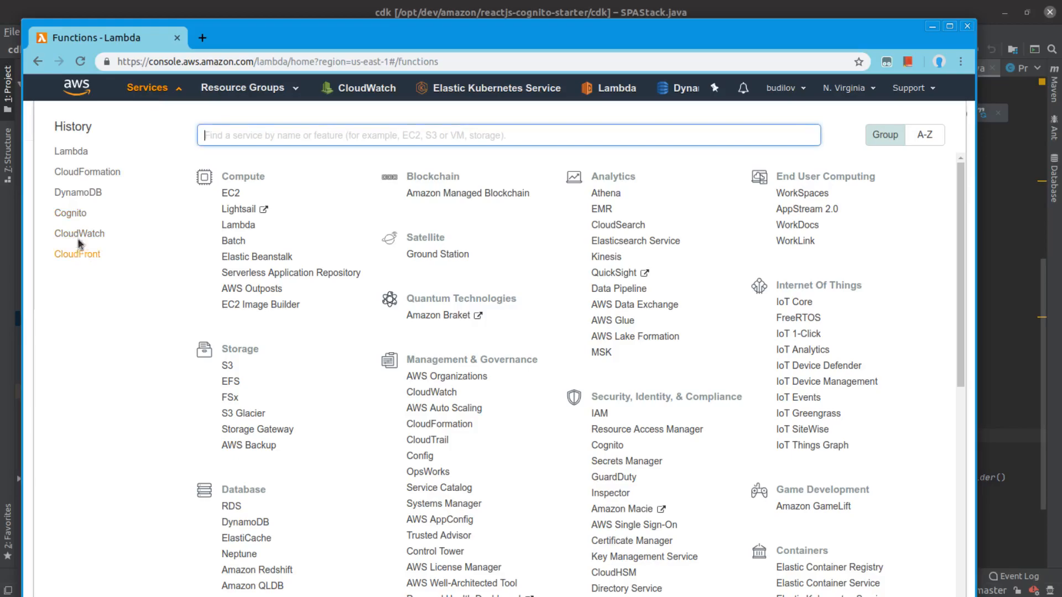
click(86, 172)
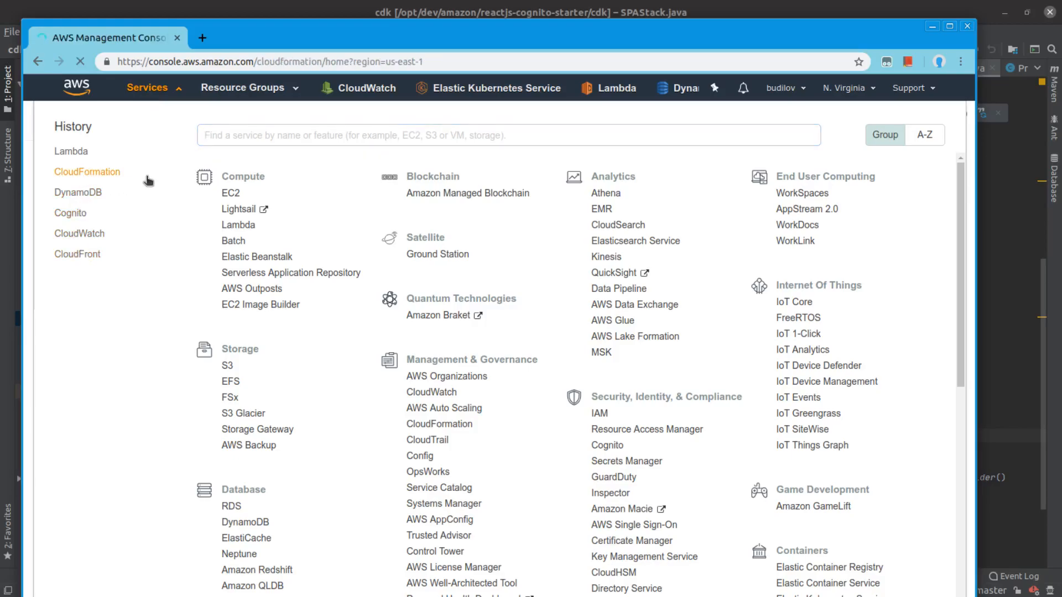
click(86, 171)
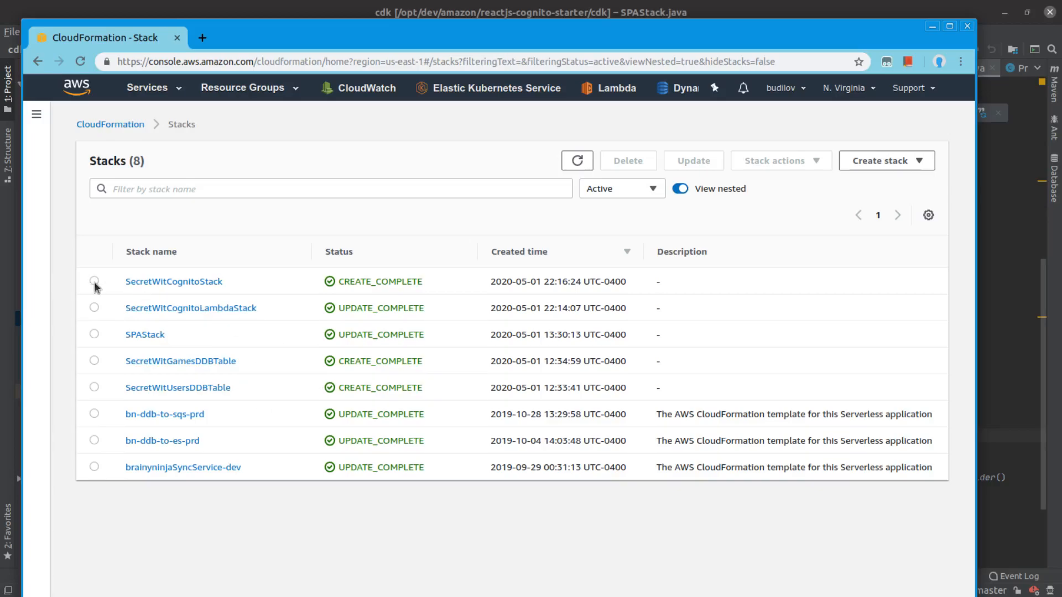
mouse_move(111, 292)
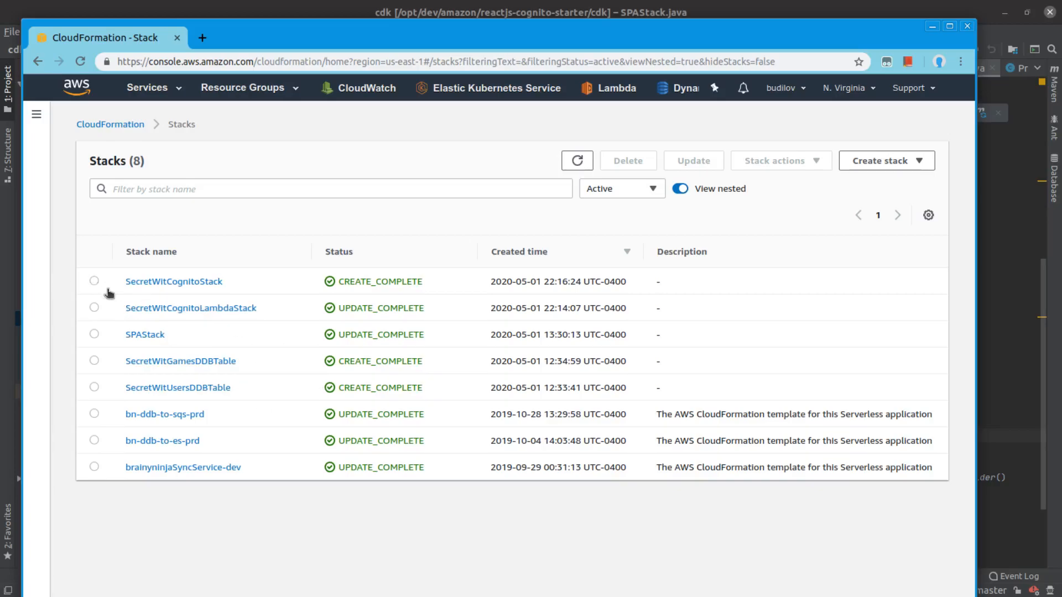
mouse_move(190, 309)
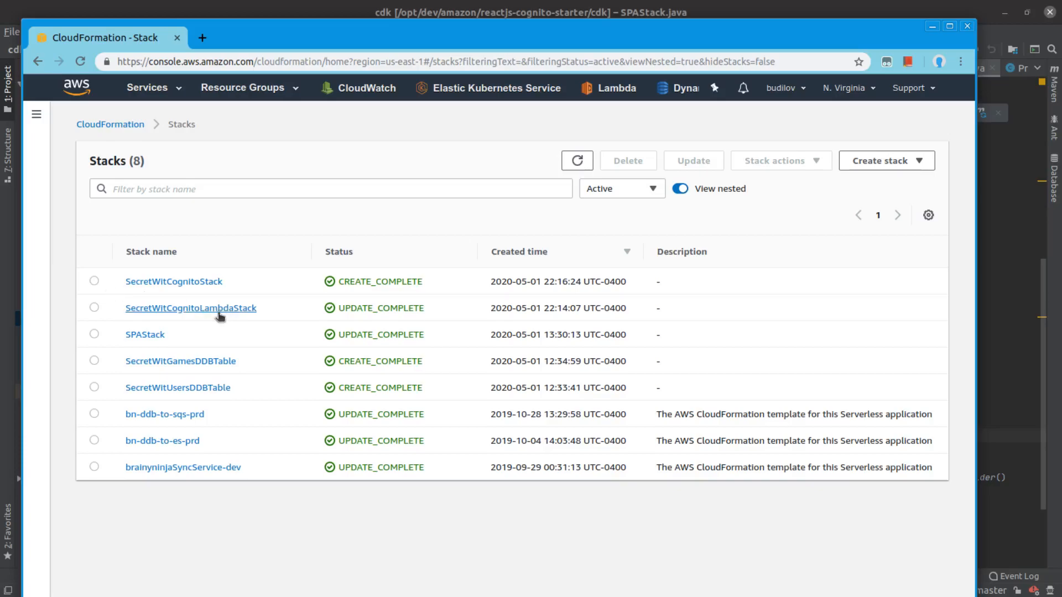
mouse_move(151, 331)
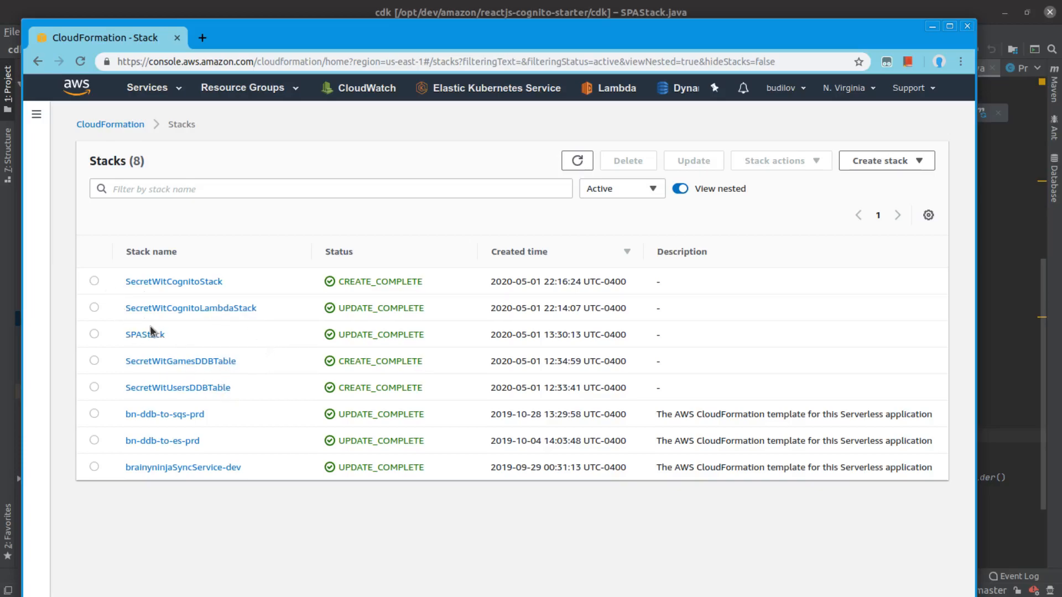
mouse_move(173, 281)
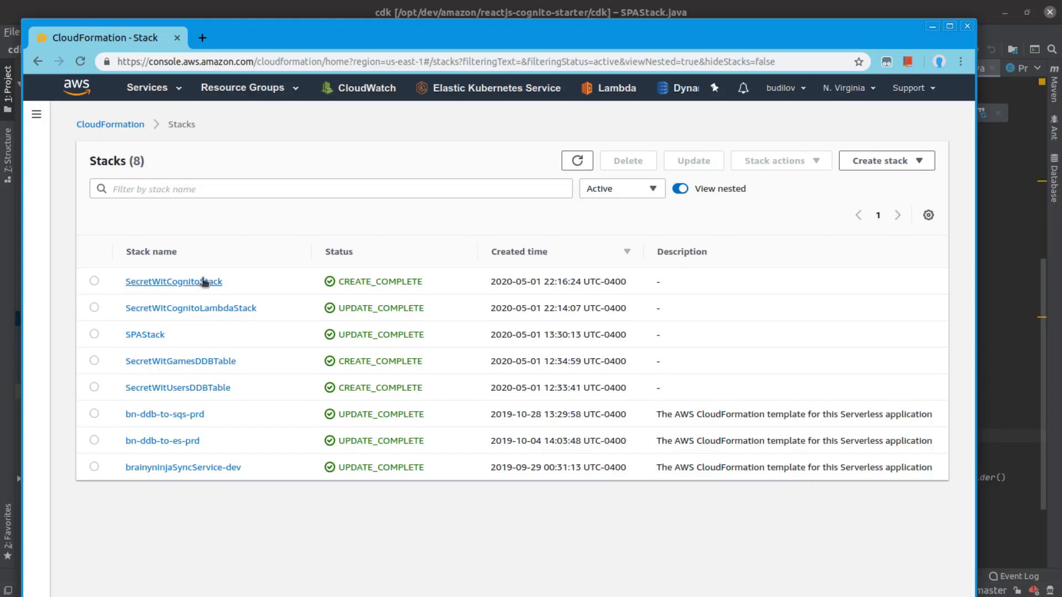
mouse_move(144, 334)
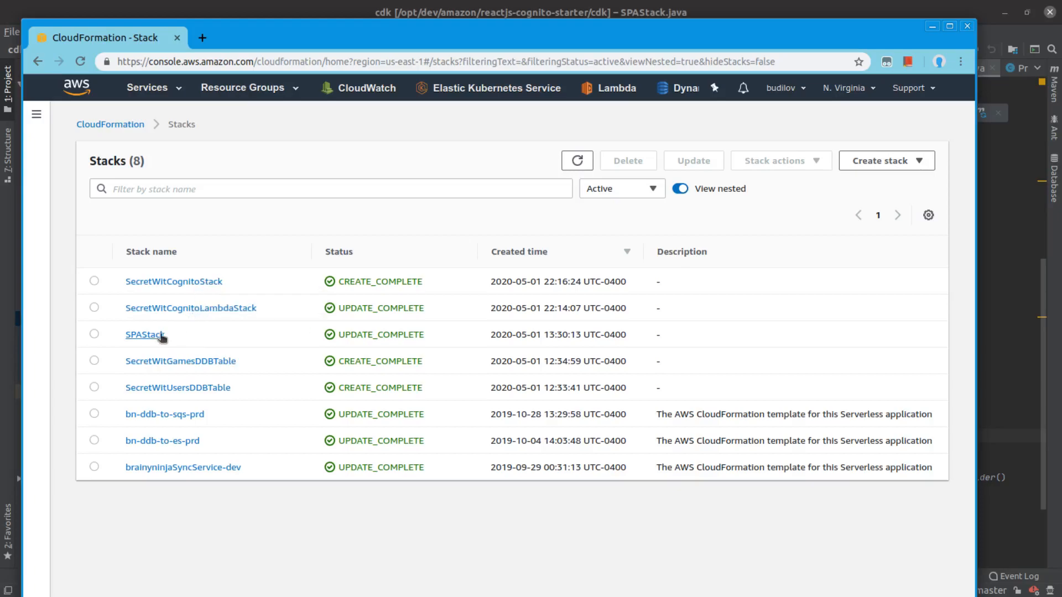
mouse_move(162, 392)
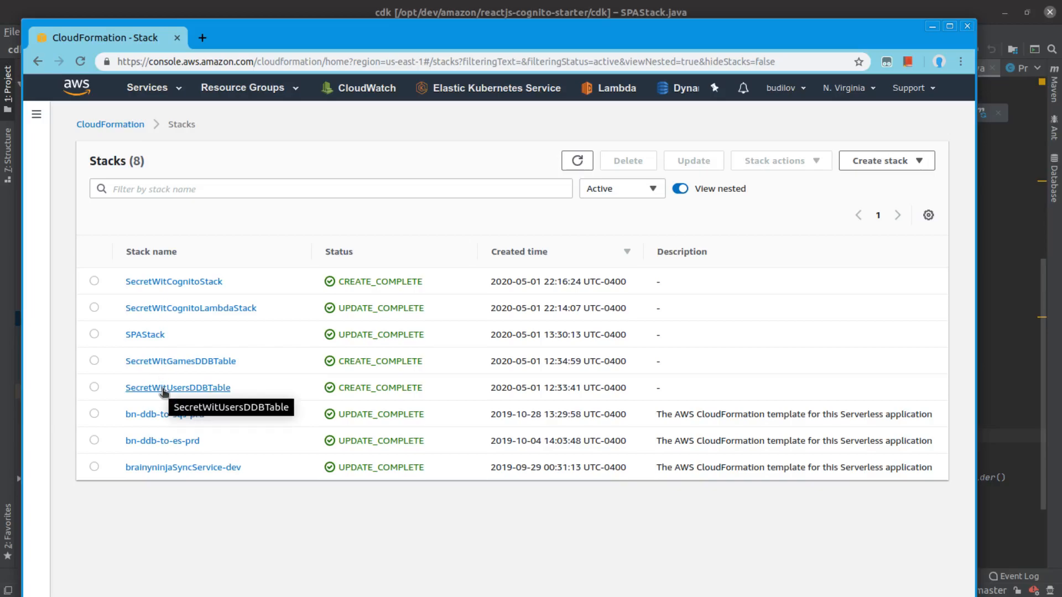
mouse_move(168, 390)
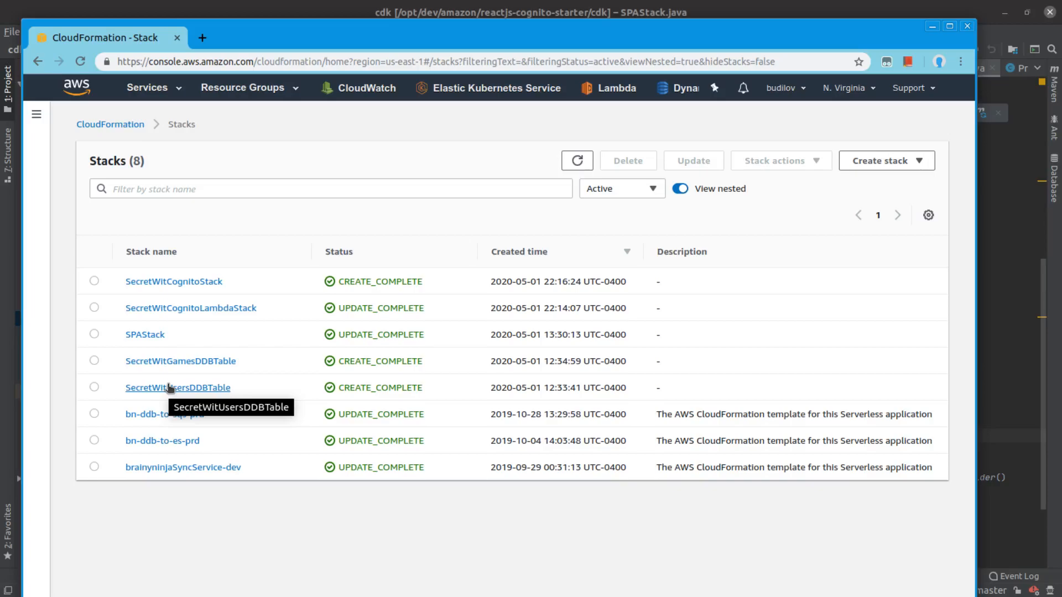
mouse_move(169, 384)
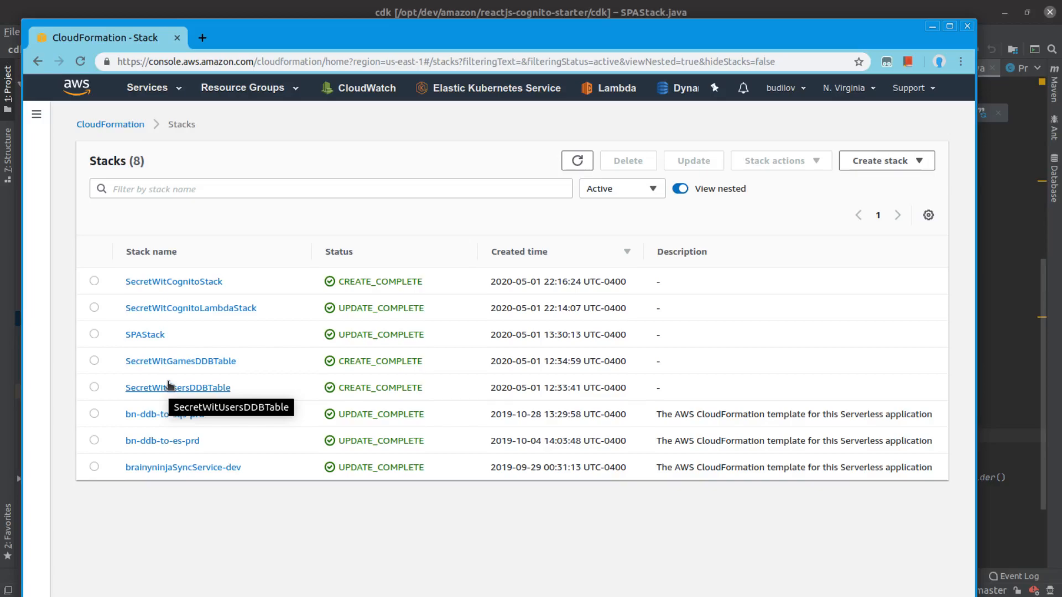
mouse_move(248, 166)
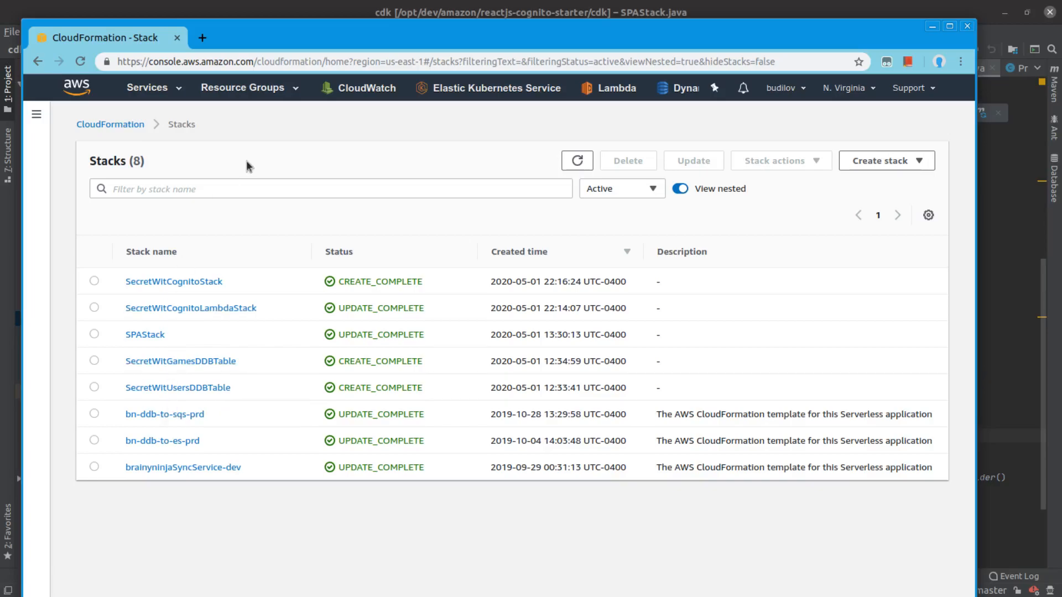
In Cognito, open the SecretWit user pool and view its Users and groups list
click(146, 88)
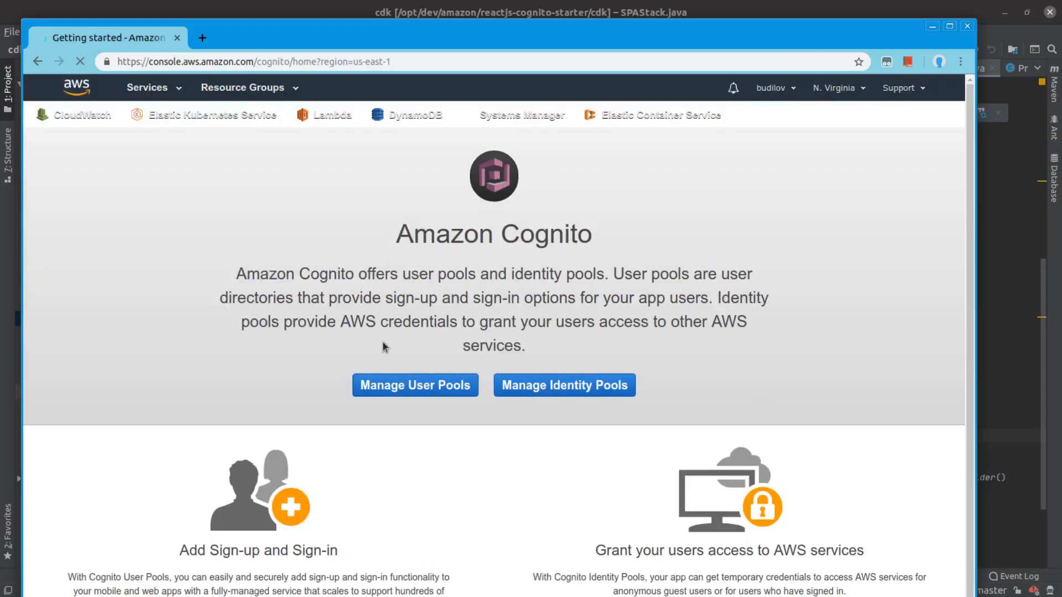
click(415, 385)
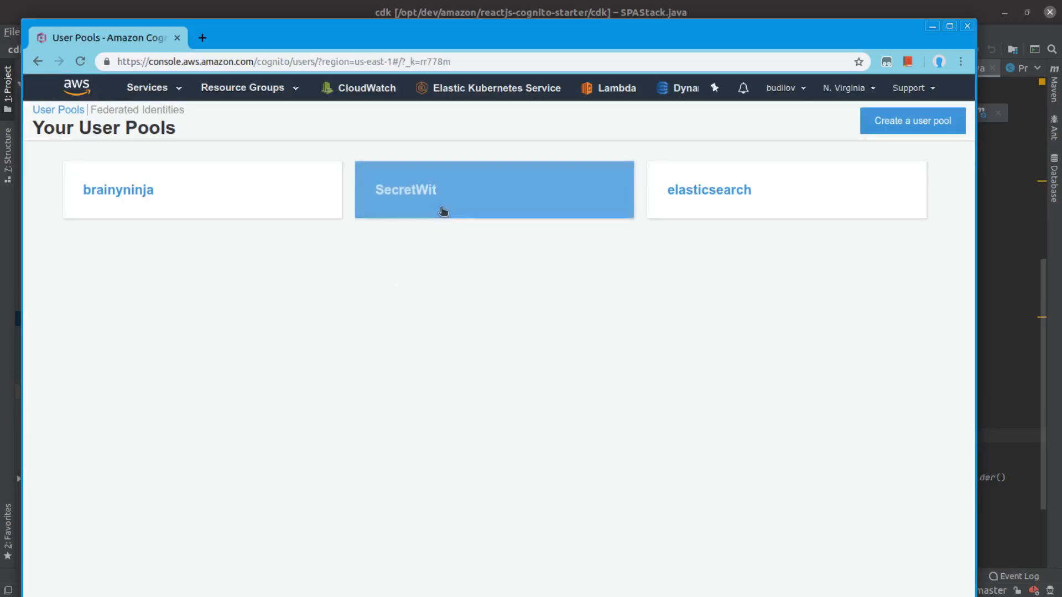
click(493, 189)
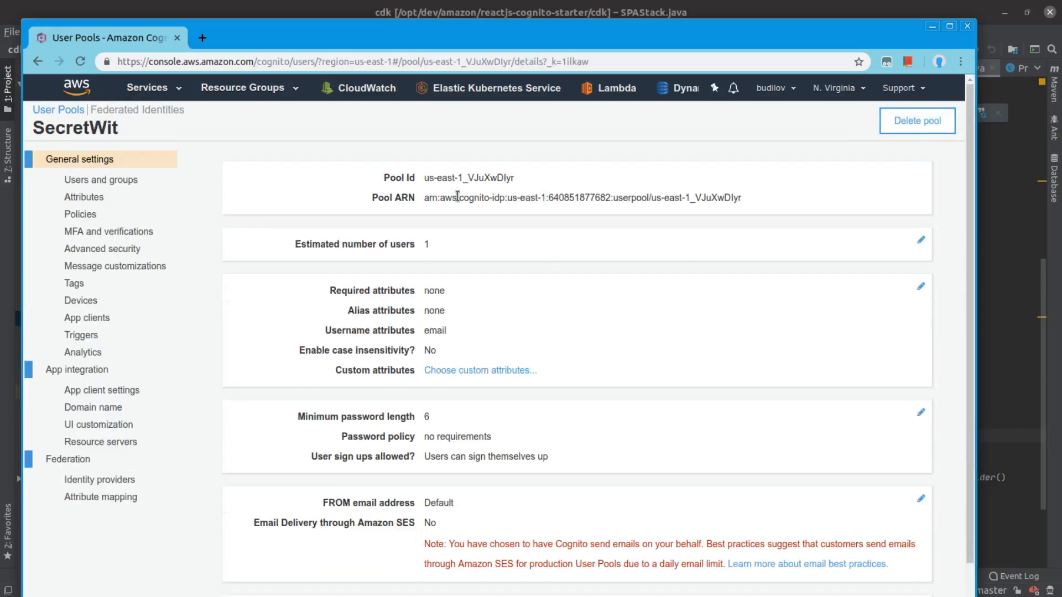
mouse_move(101, 179)
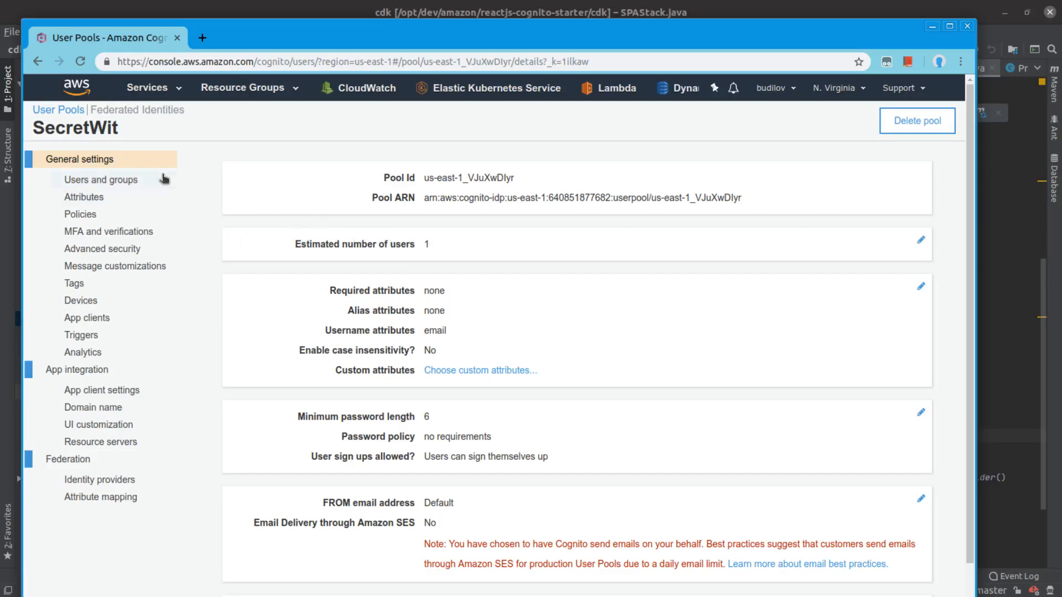
click(101, 179)
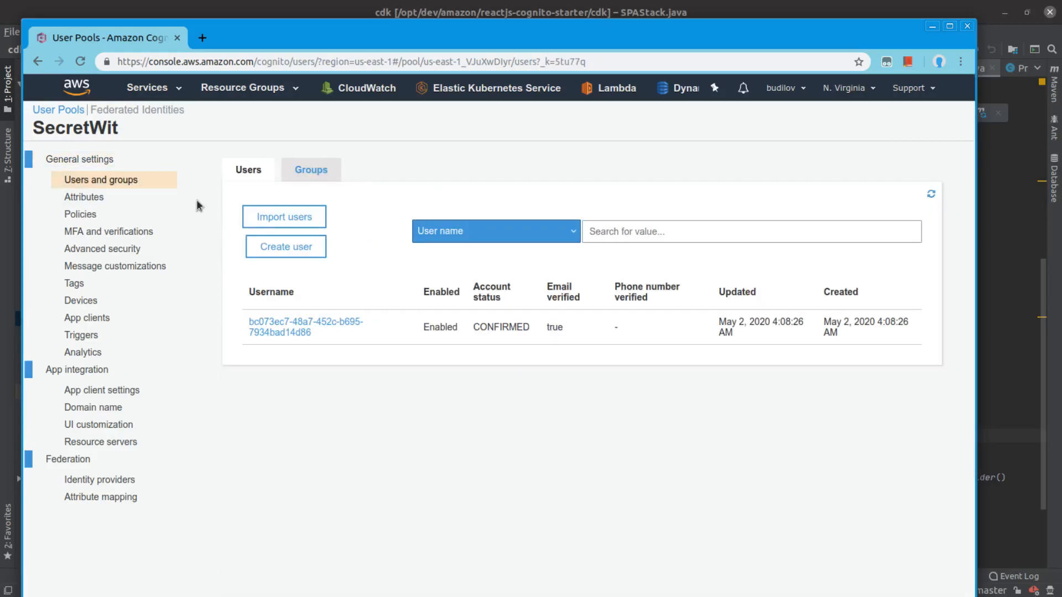
mouse_move(83, 197)
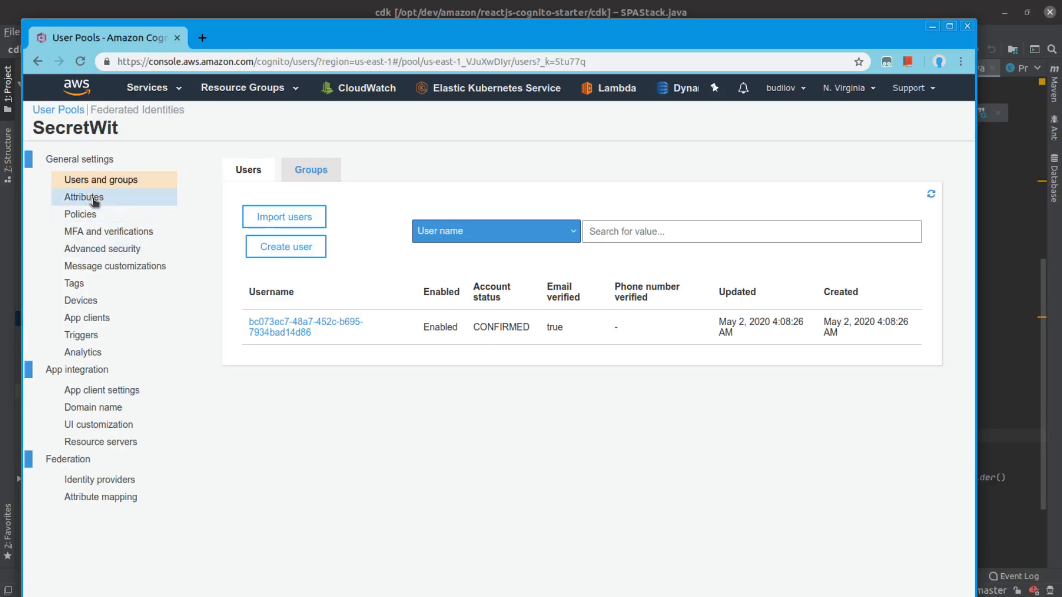
click(81, 334)
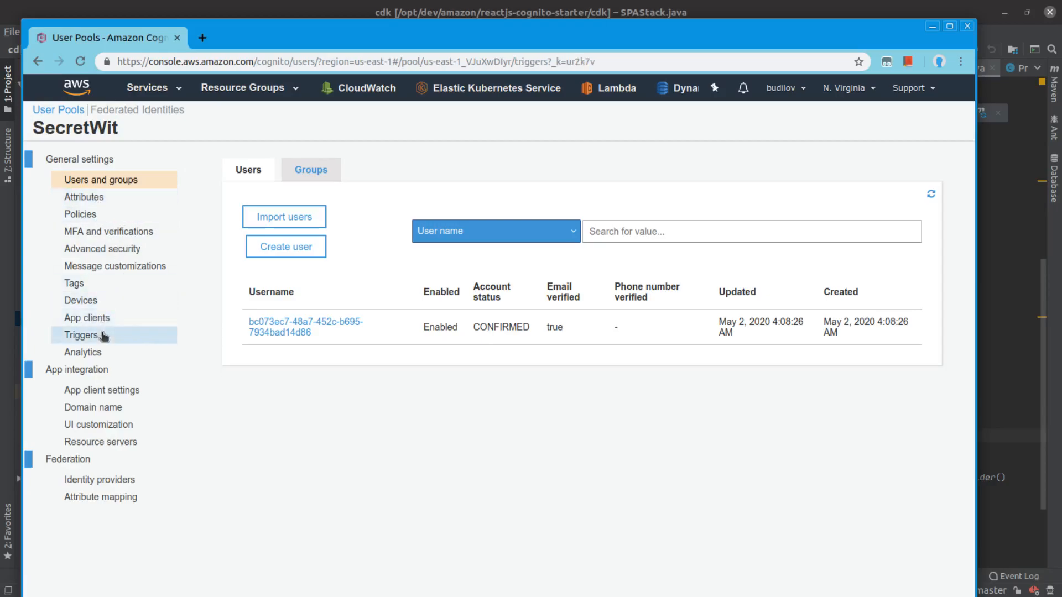
Show the SecretWit pool's Triggers page with the SecretWitCognitoAutoConfirmUser pre sign-up Lambda
click(81, 334)
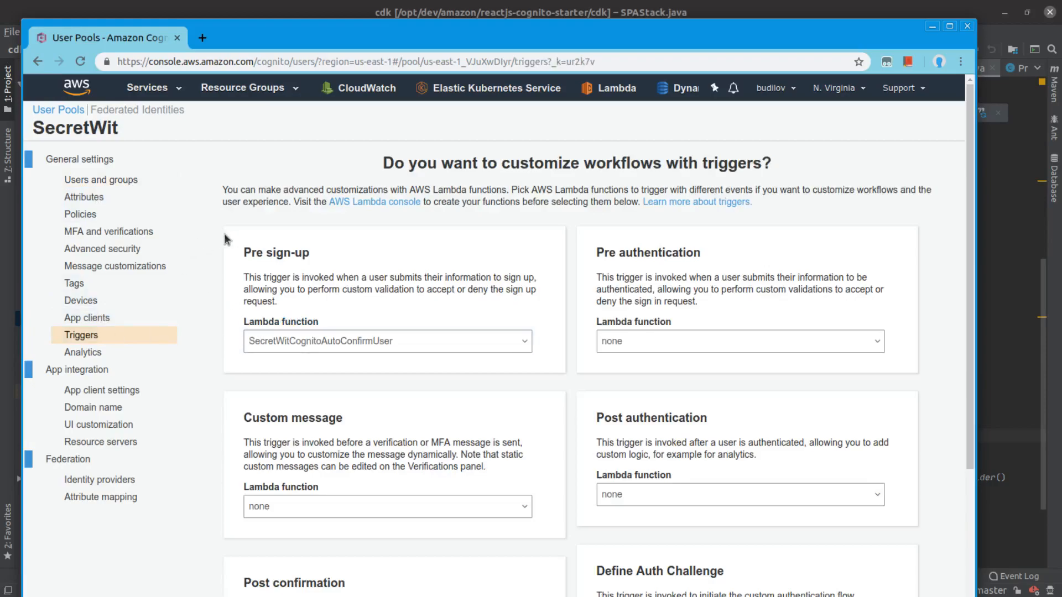
mouse_move(217, 223)
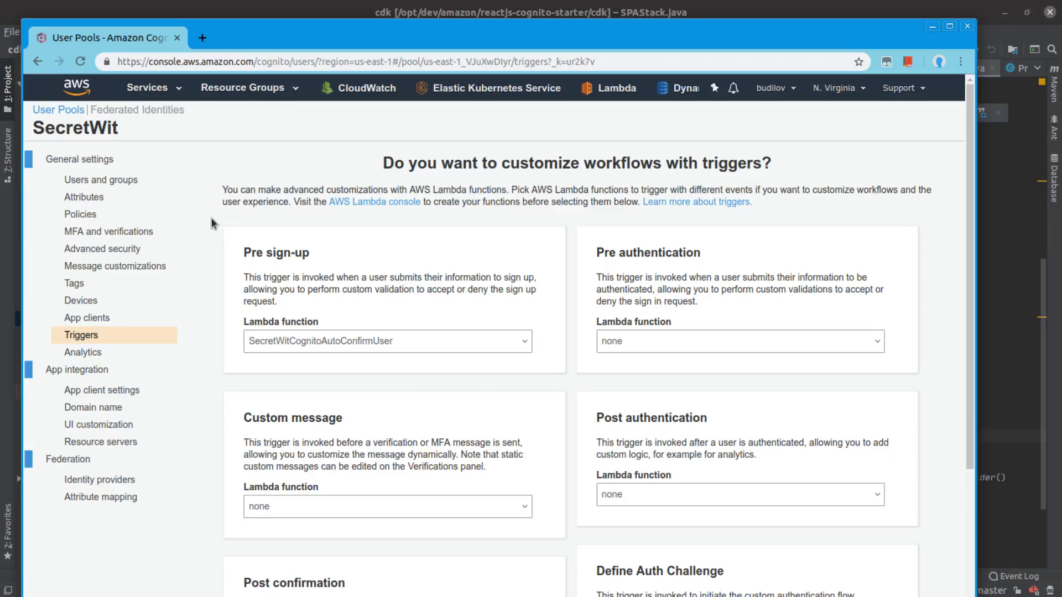
scroll(down, 3)
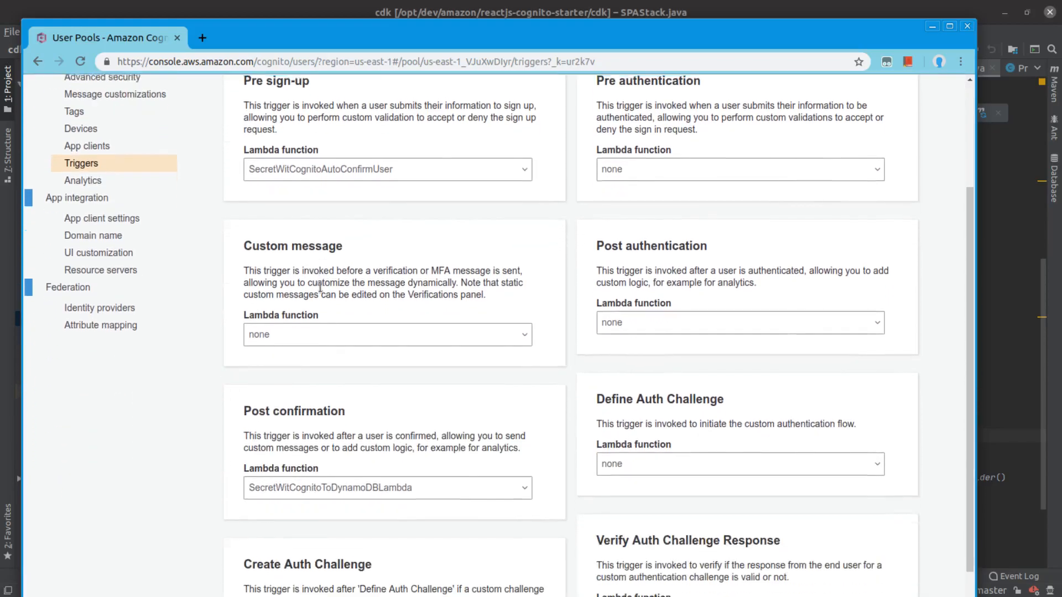
scroll(down, 3)
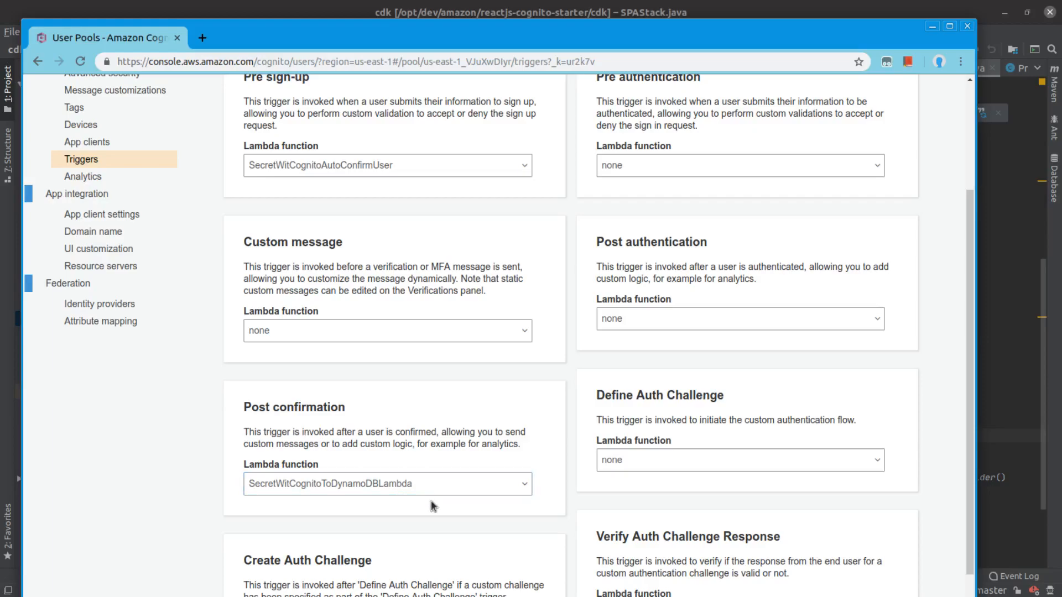
mouse_move(400, 503)
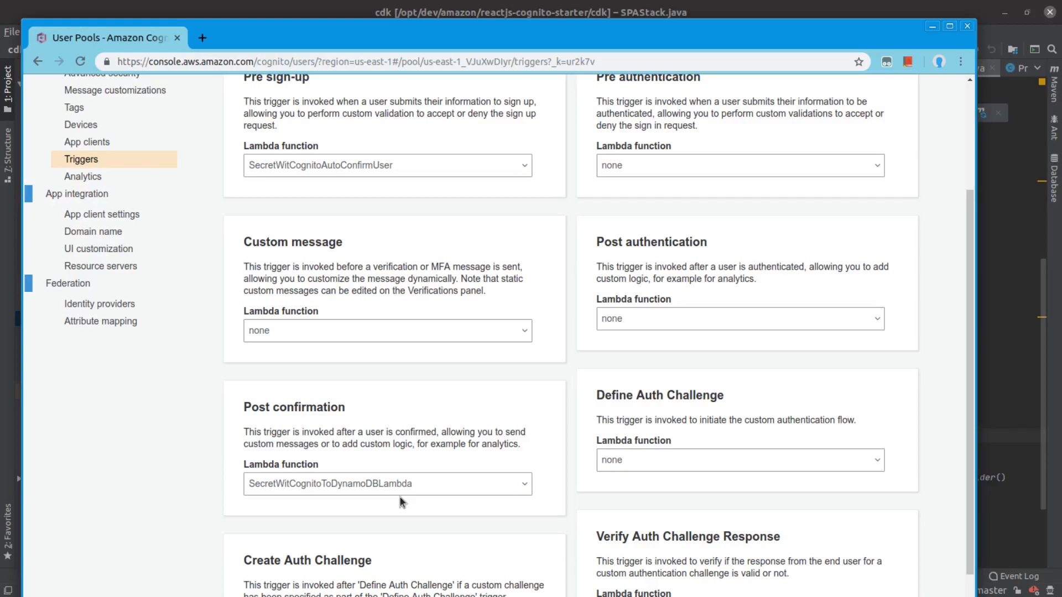
mouse_move(587, 365)
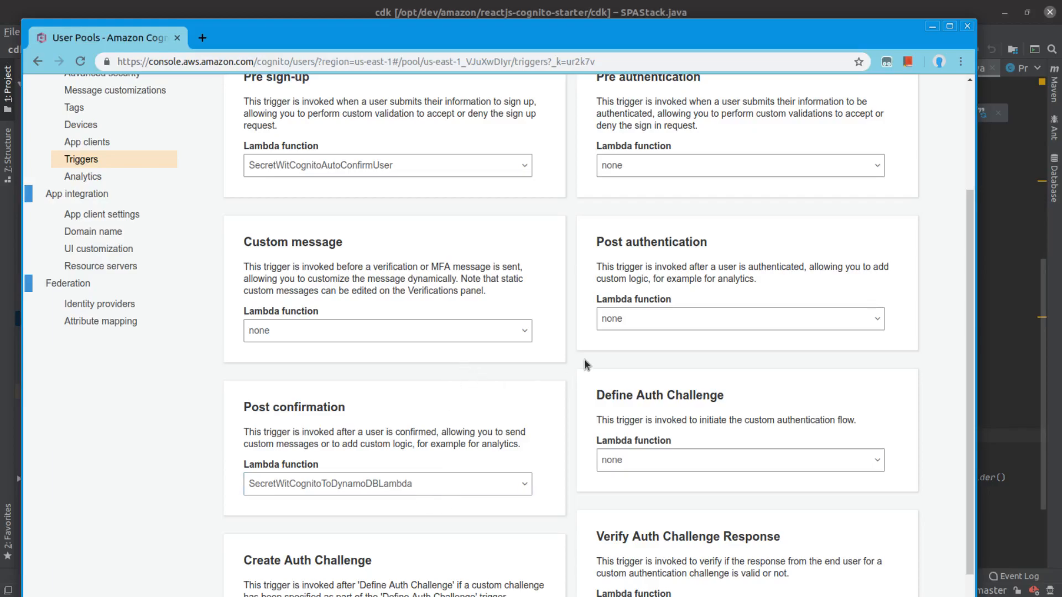
mouse_move(573, 373)
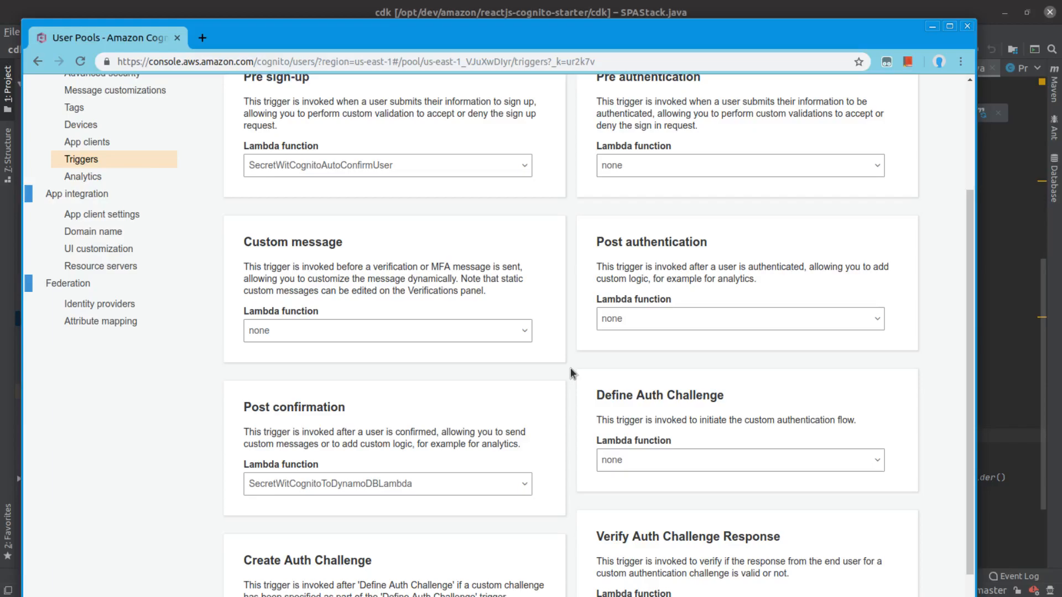
mouse_move(233, 301)
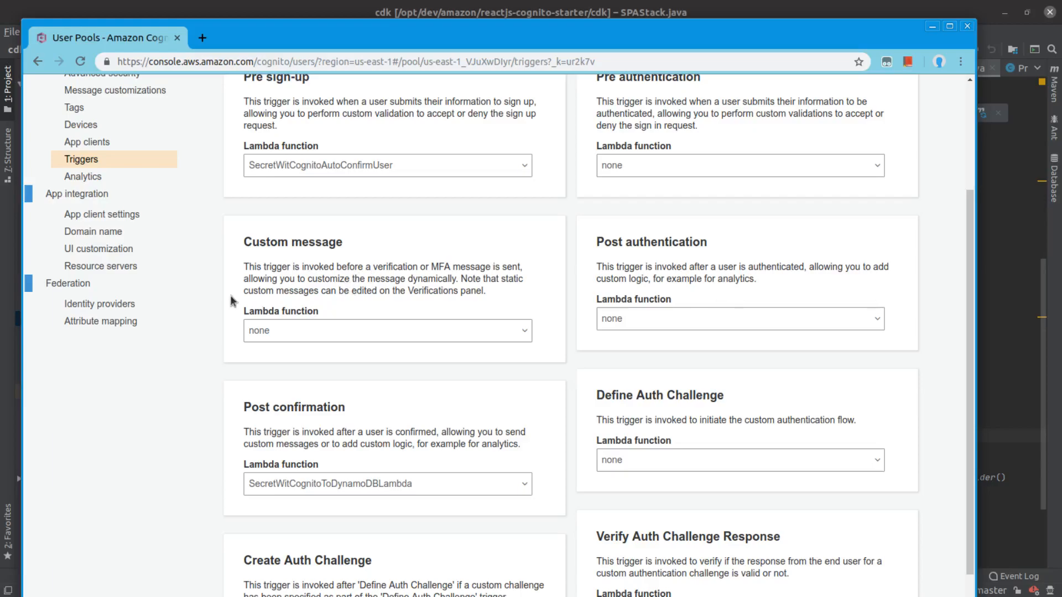
mouse_move(924, 367)
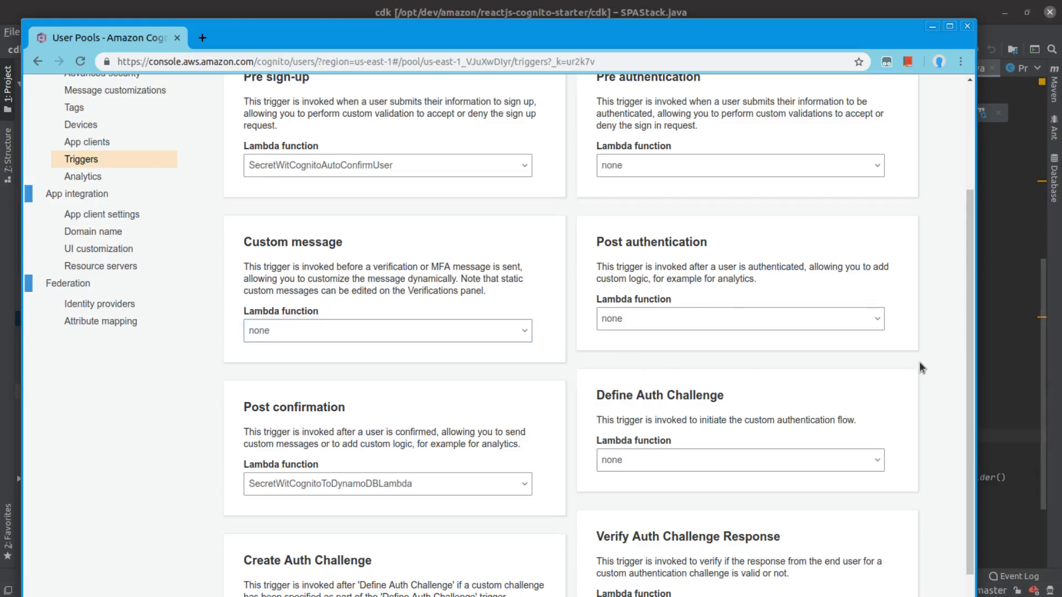
Return to the top of the SecretWit Triggers page
scroll(up, 3)
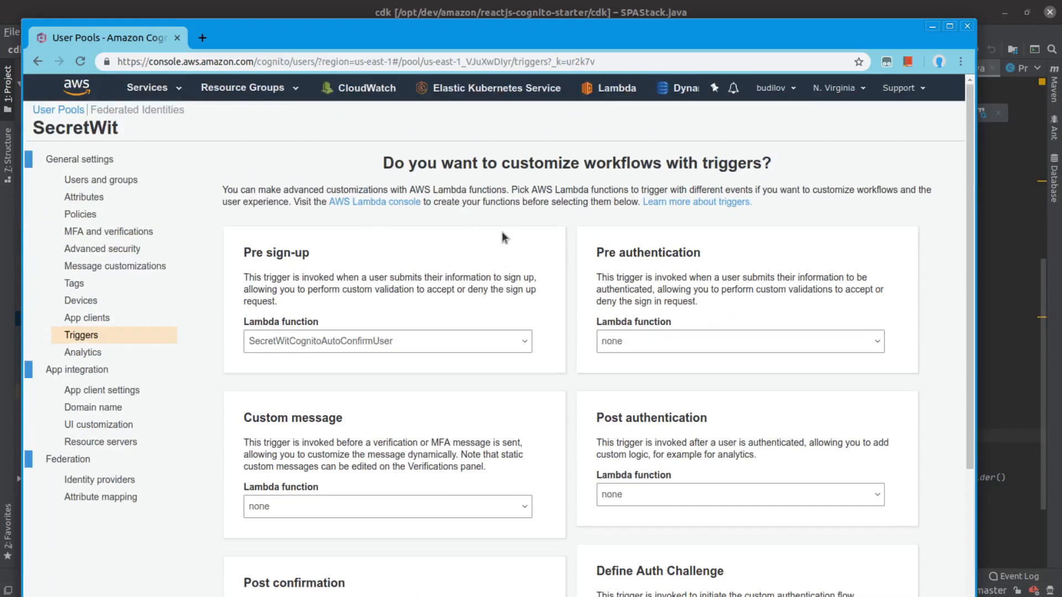
mouse_move(420, 182)
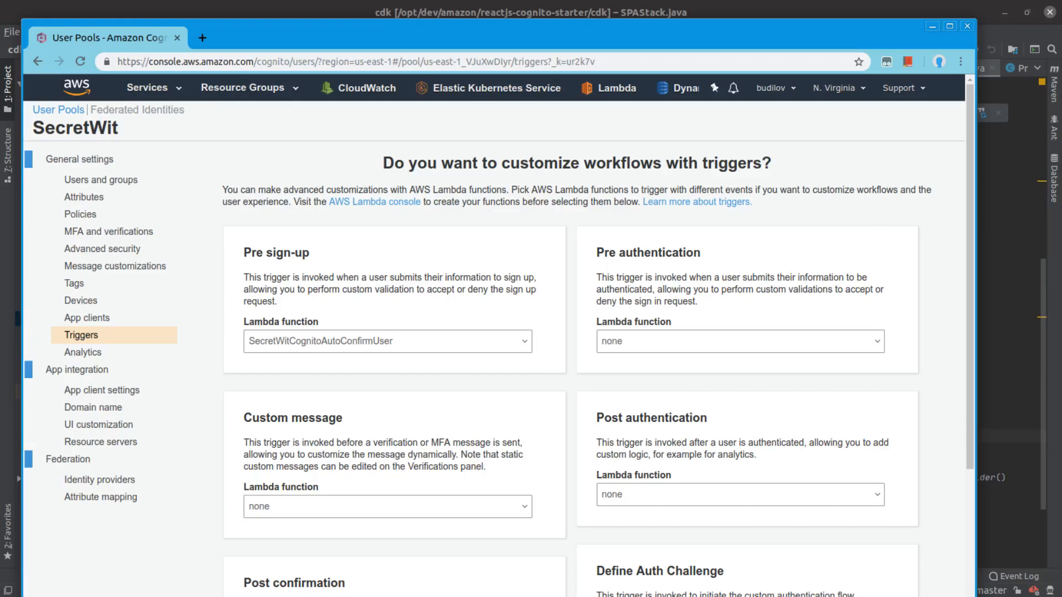
mouse_move(336, 137)
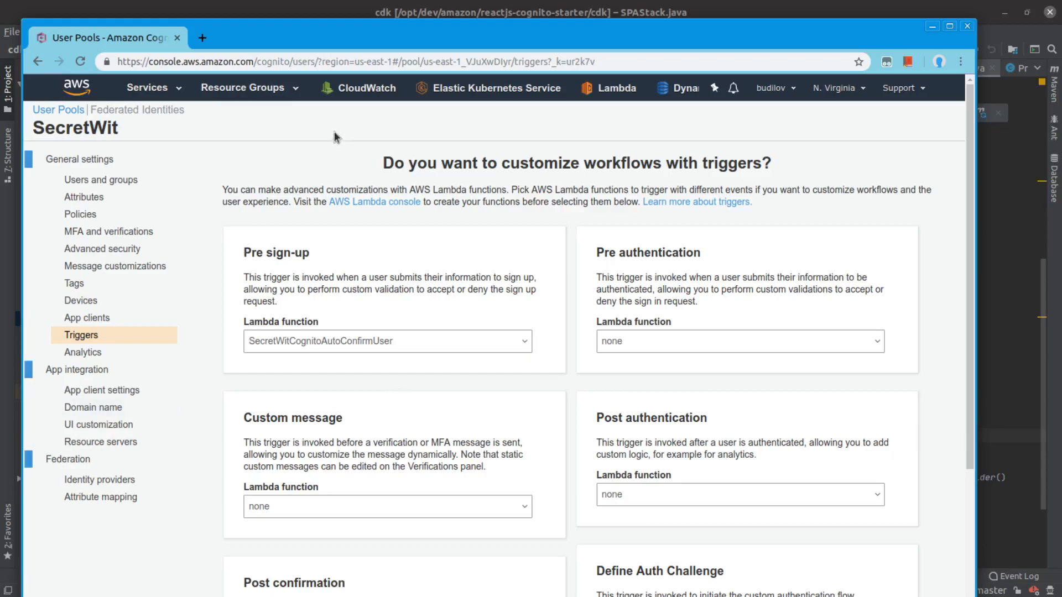
mouse_move(315, 155)
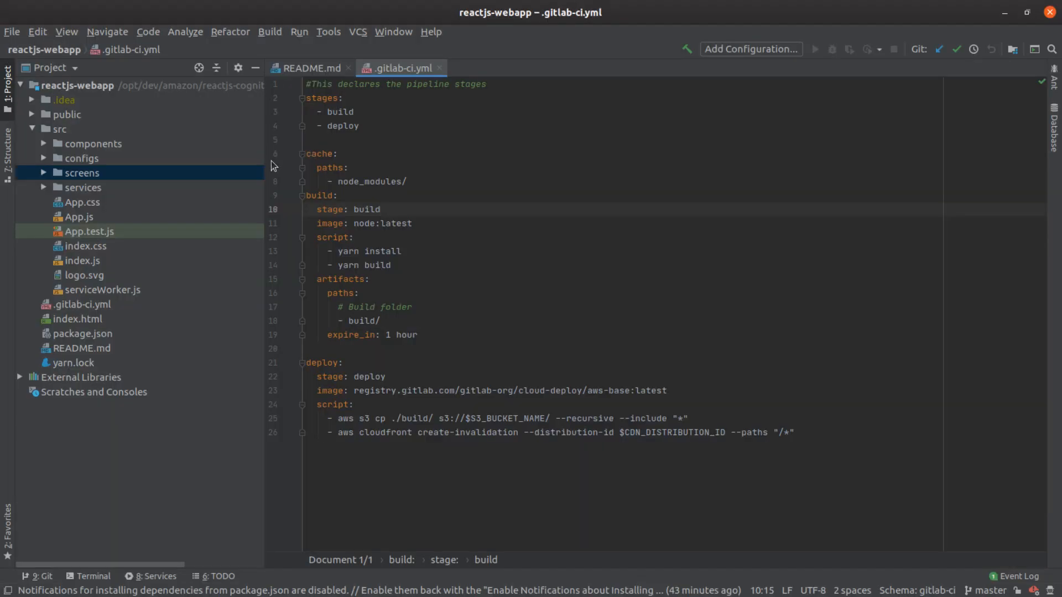
click(437, 265)
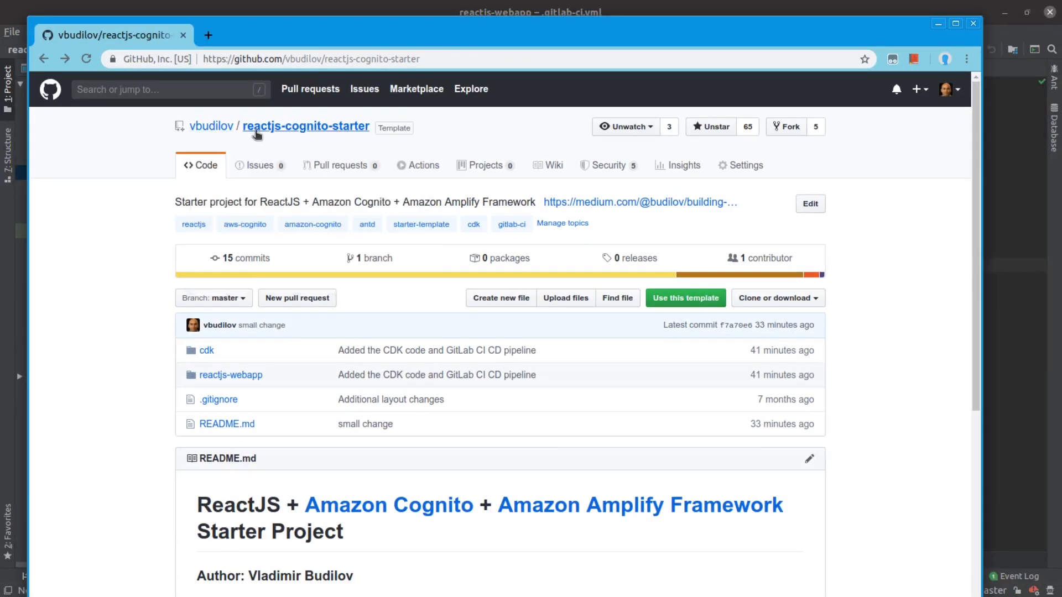
mouse_move(303, 157)
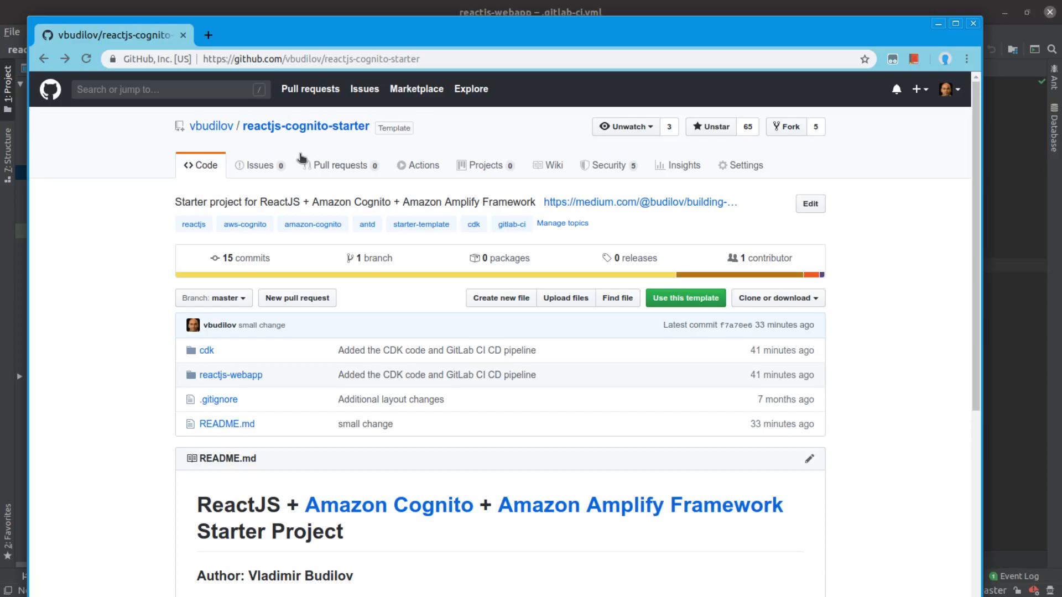
Browse the repository's cdk folder, then enter the reactjs-webapp folder listing .gitlab-ci.yml and package.json
scroll(down, 3)
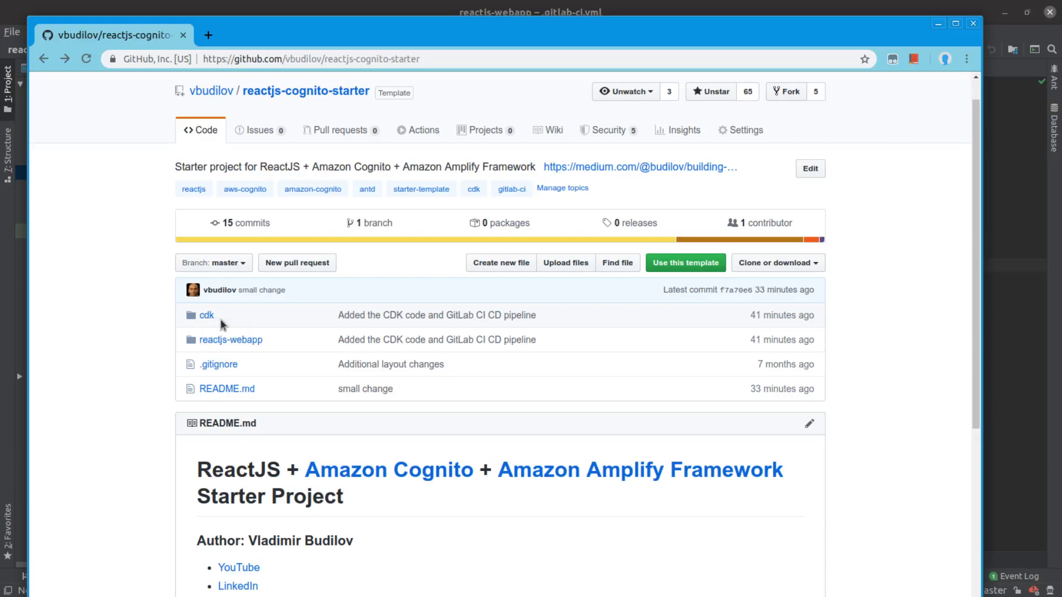
mouse_move(230, 340)
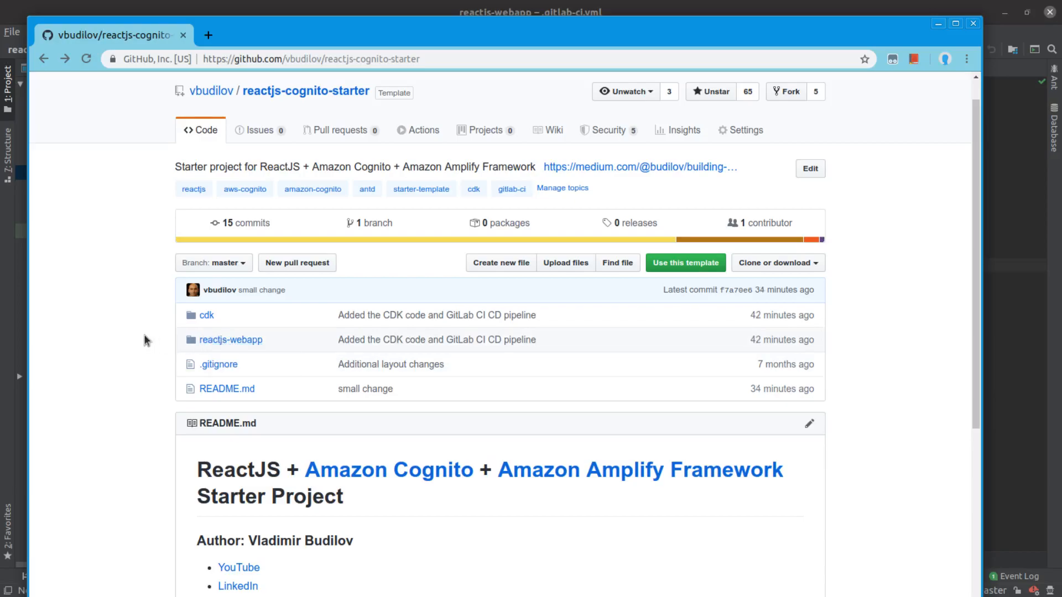
scroll(down, 3)
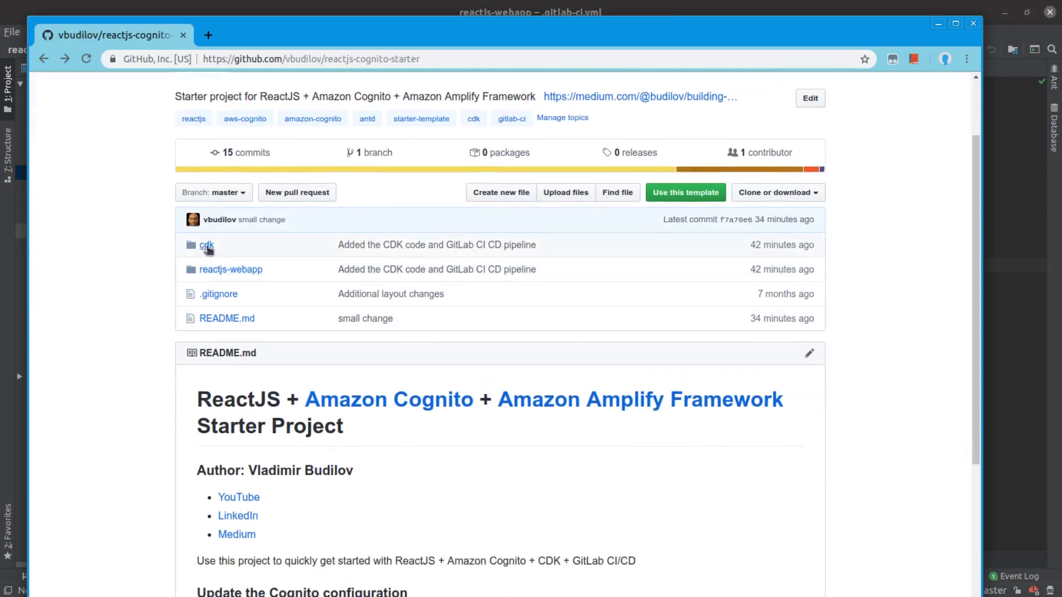
click(205, 244)
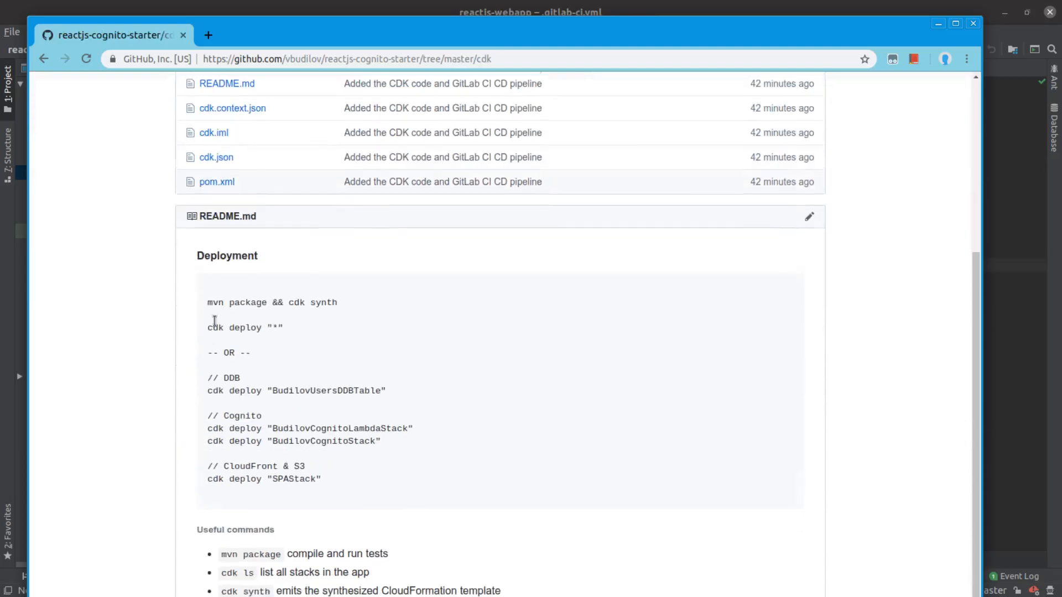
scroll(down, 3)
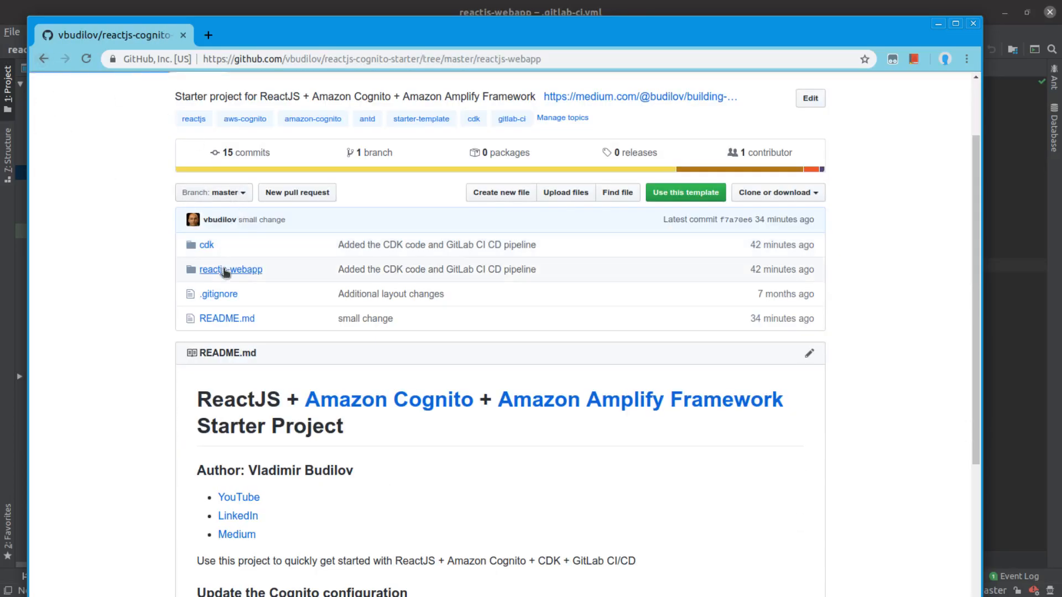
click(231, 269)
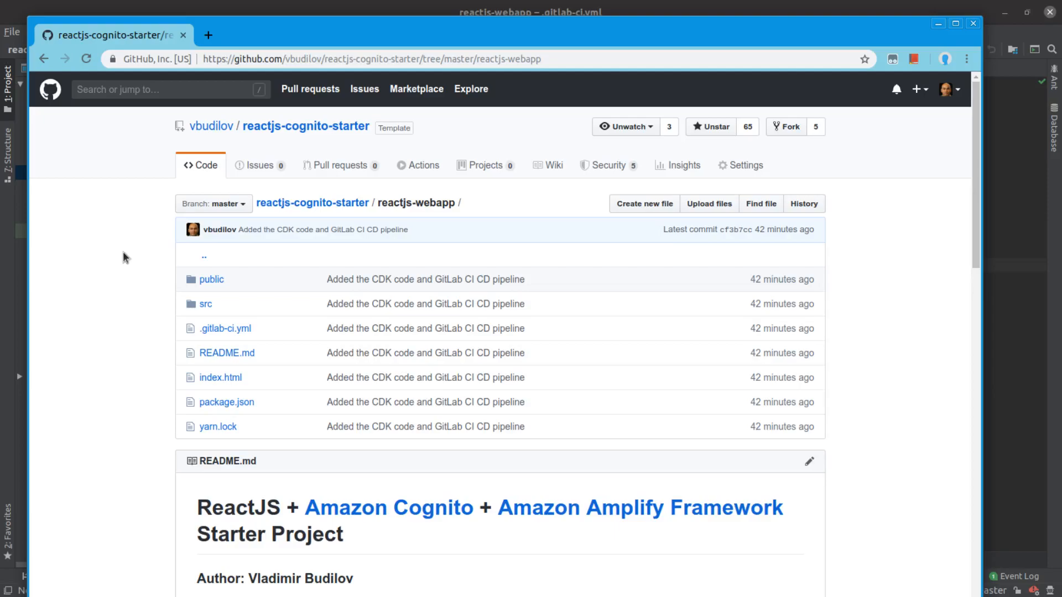
mouse_move(112, 261)
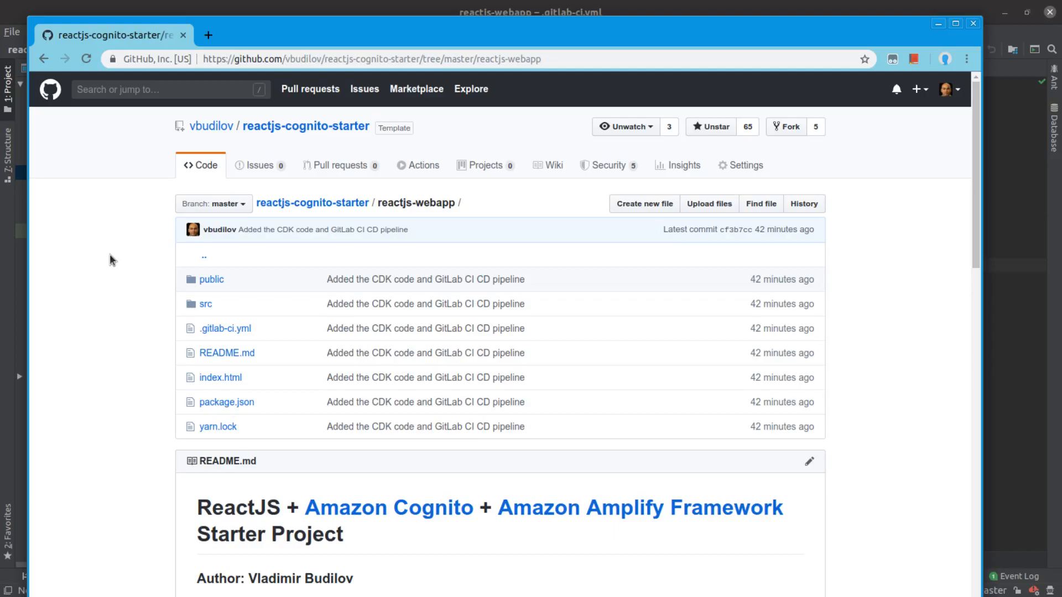
mouse_move(77, 385)
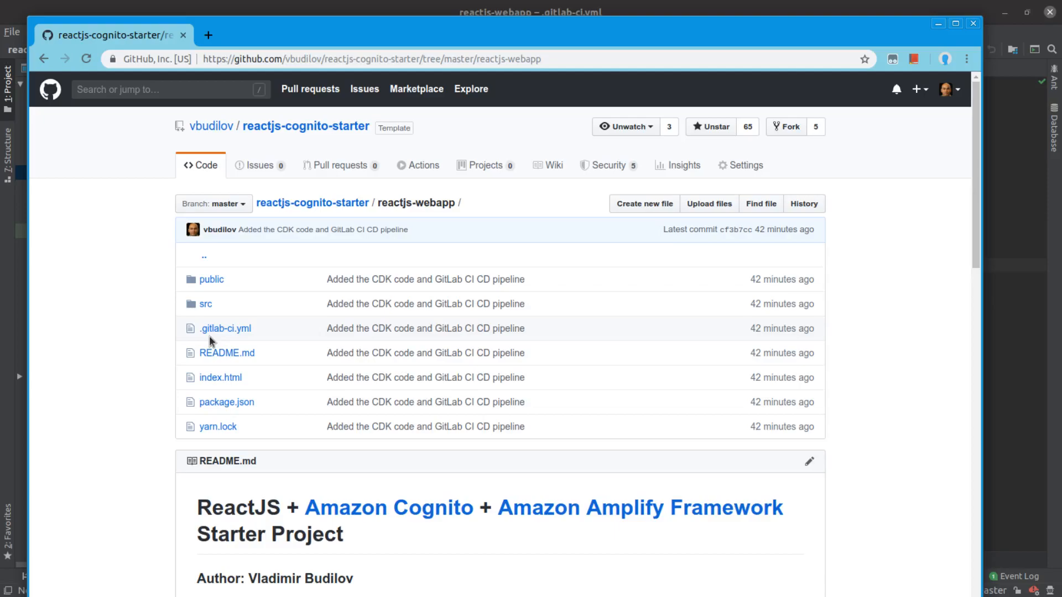
scroll(down, 3)
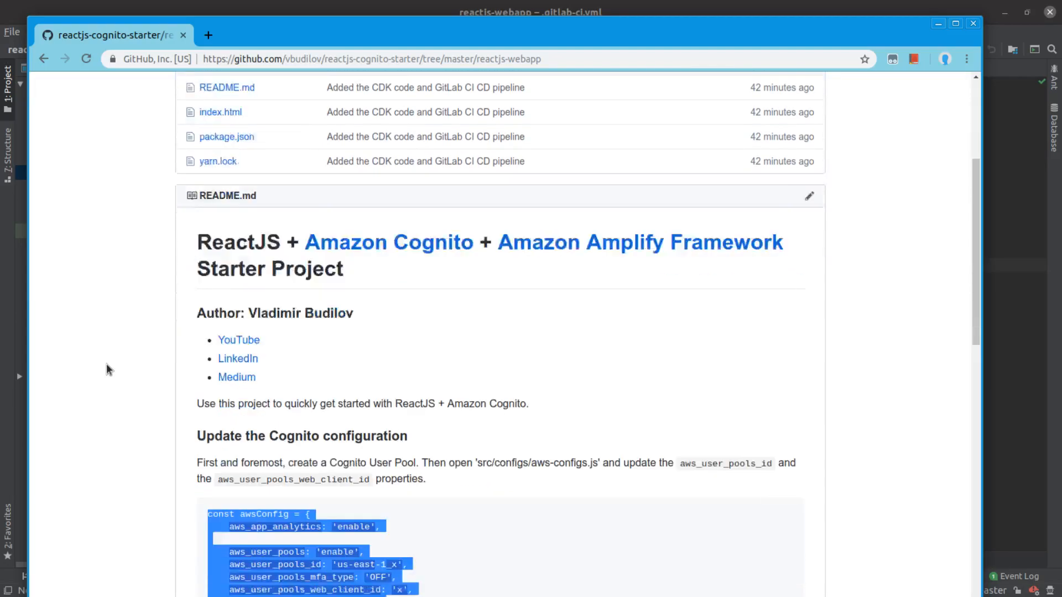
scroll(down, 3)
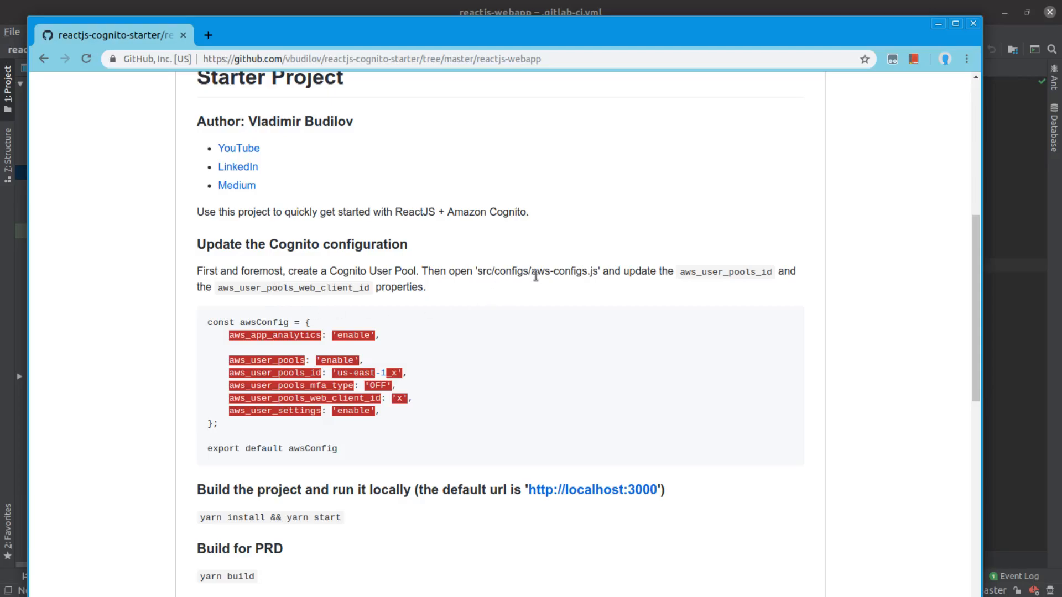
mouse_move(383, 425)
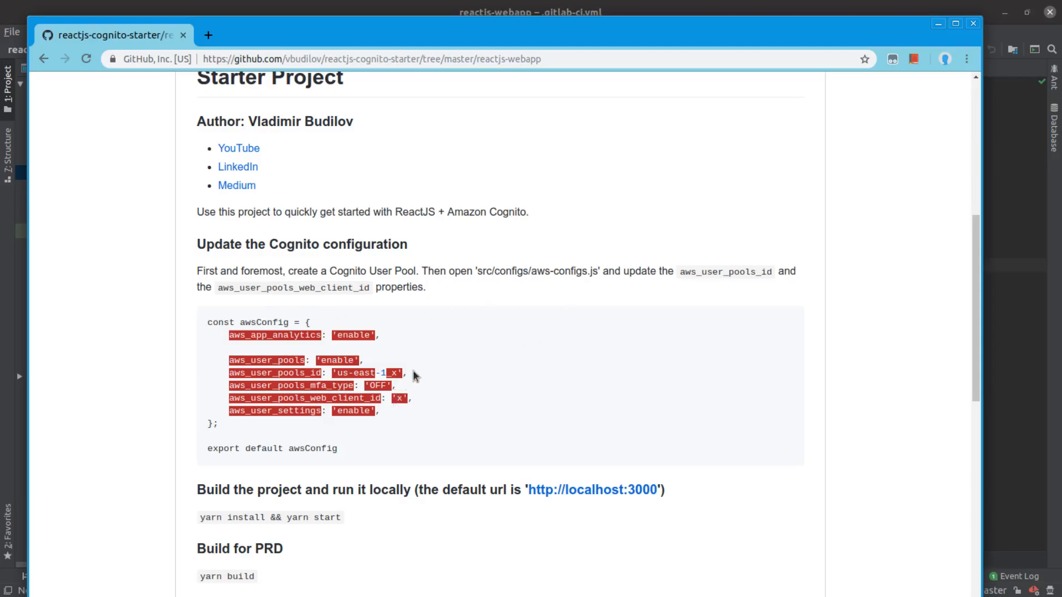
triple_click(306, 373)
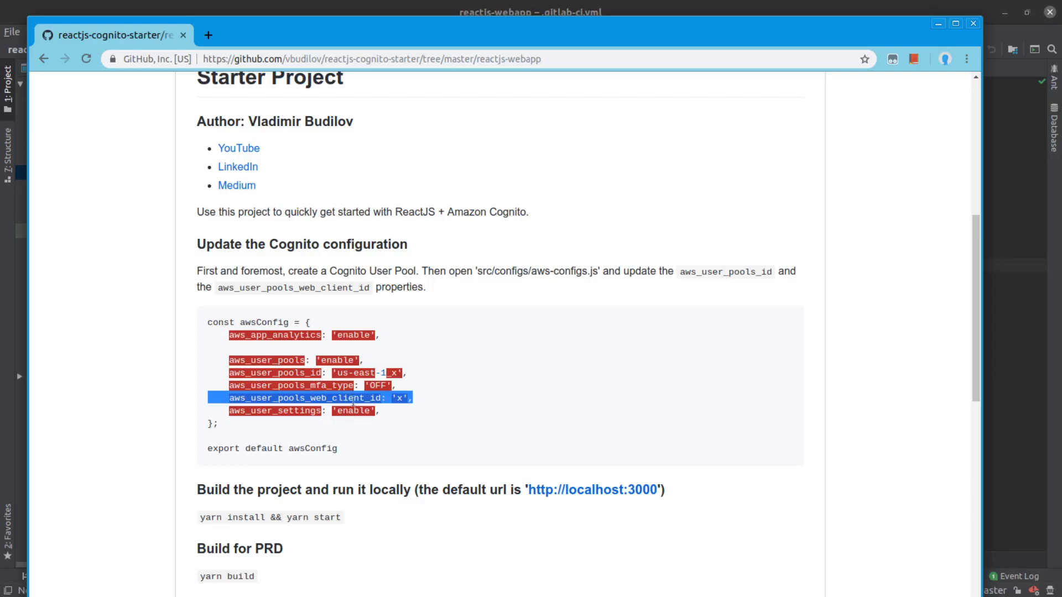
mouse_move(415, 341)
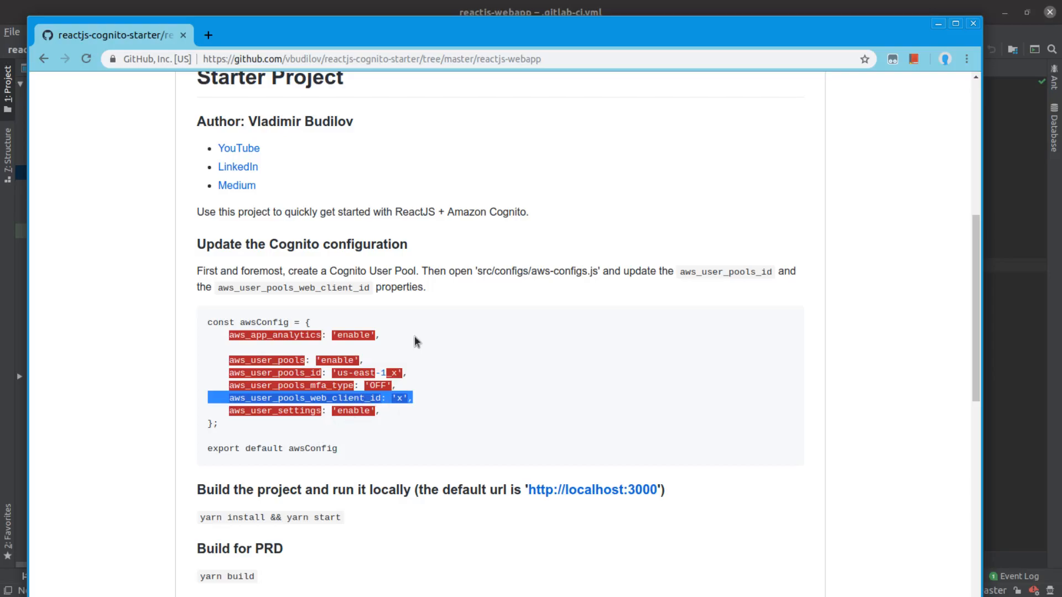
mouse_move(455, 314)
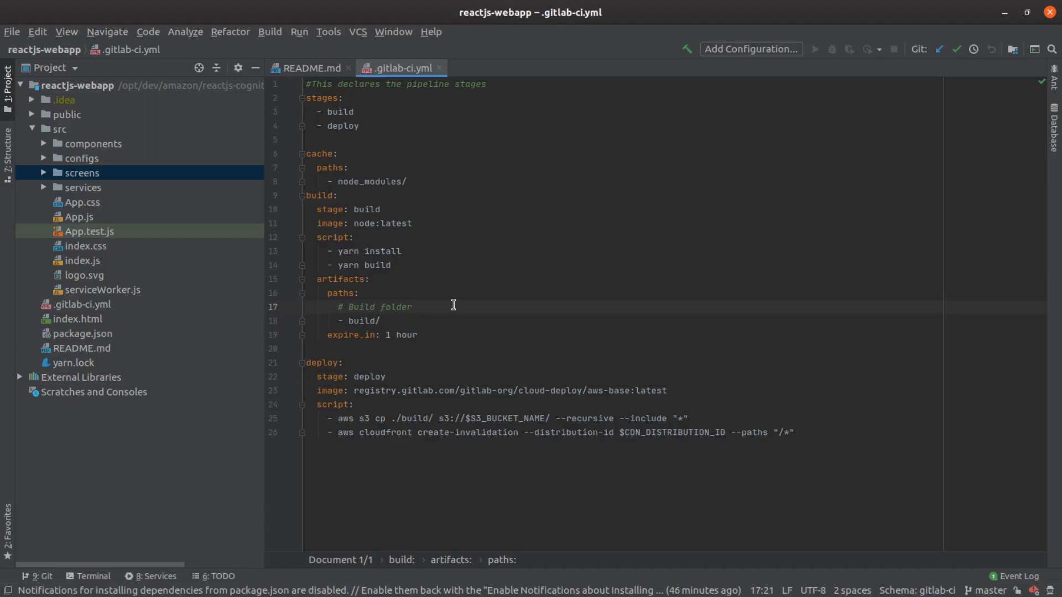
mouse_move(414, 333)
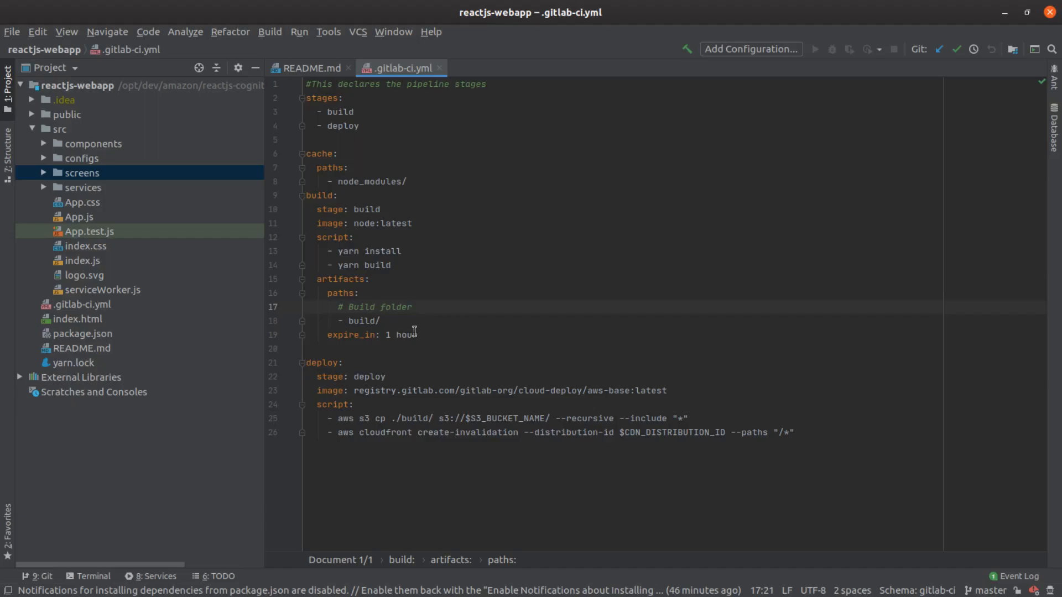
mouse_move(540, 324)
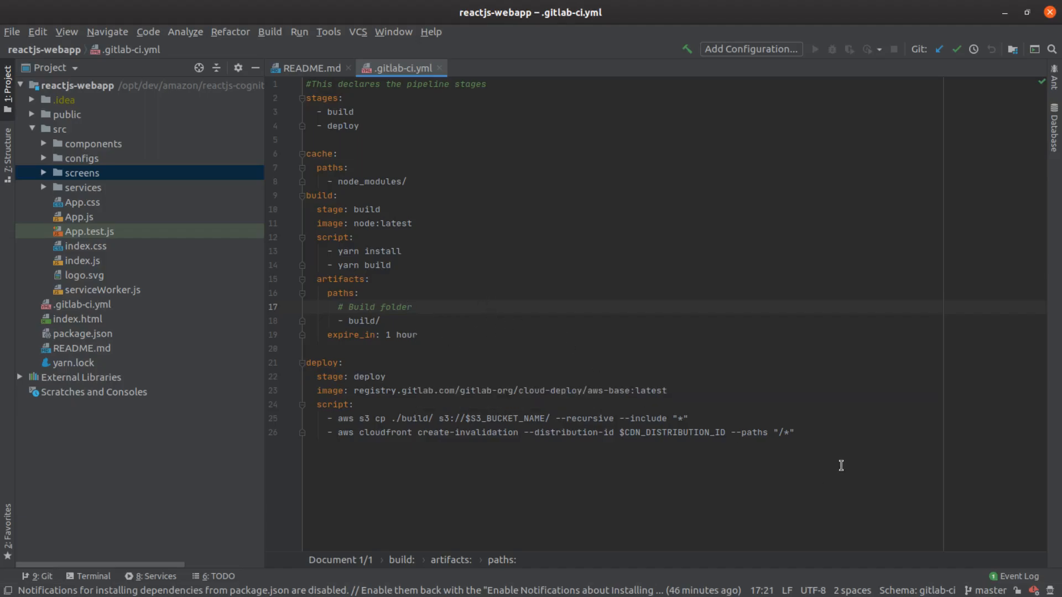
key(ctrl+a)
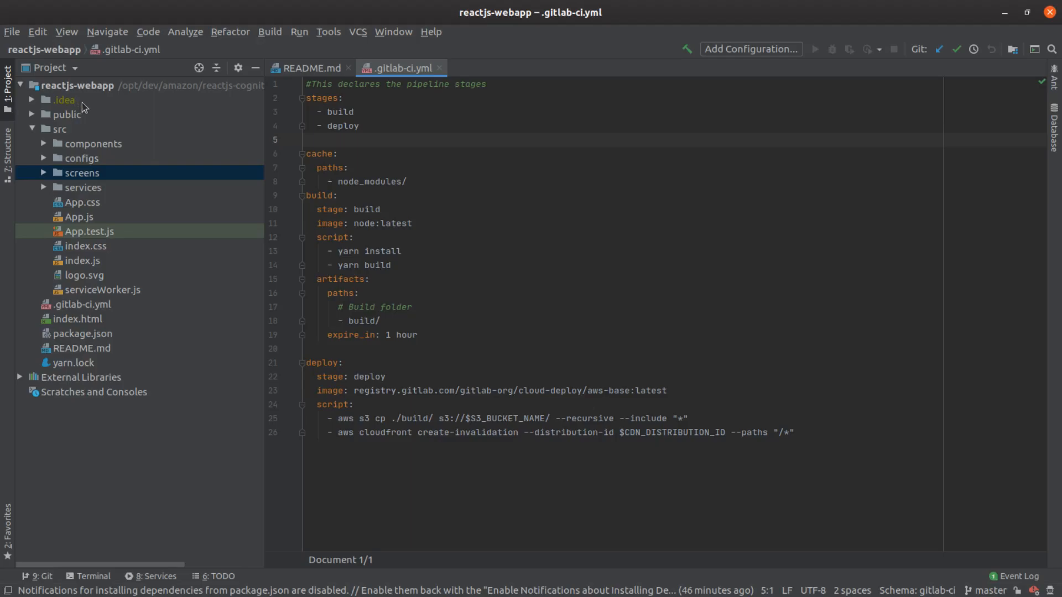
mouse_move(107, 172)
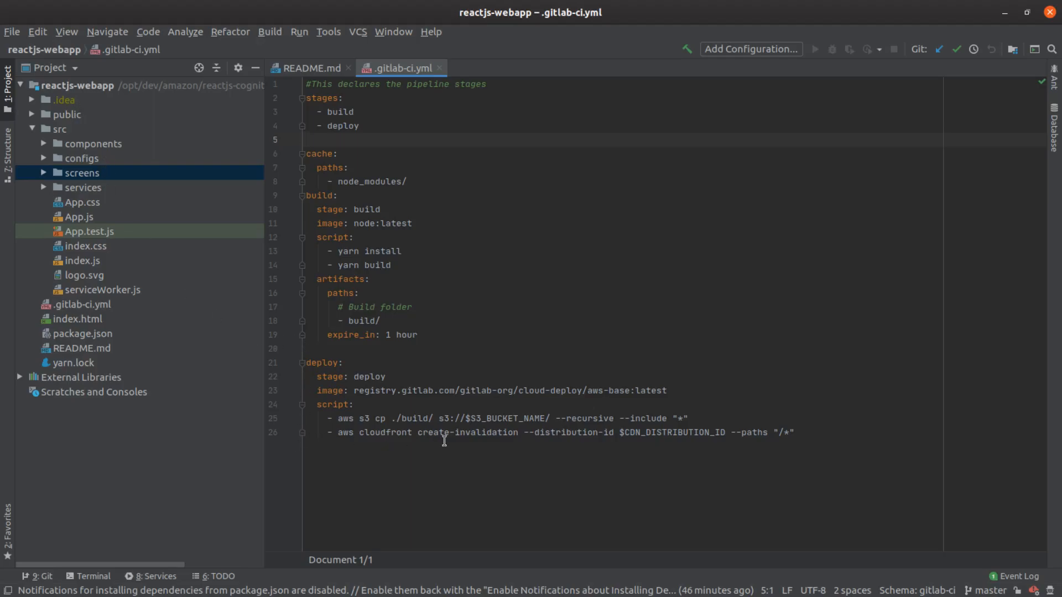
mouse_move(501, 439)
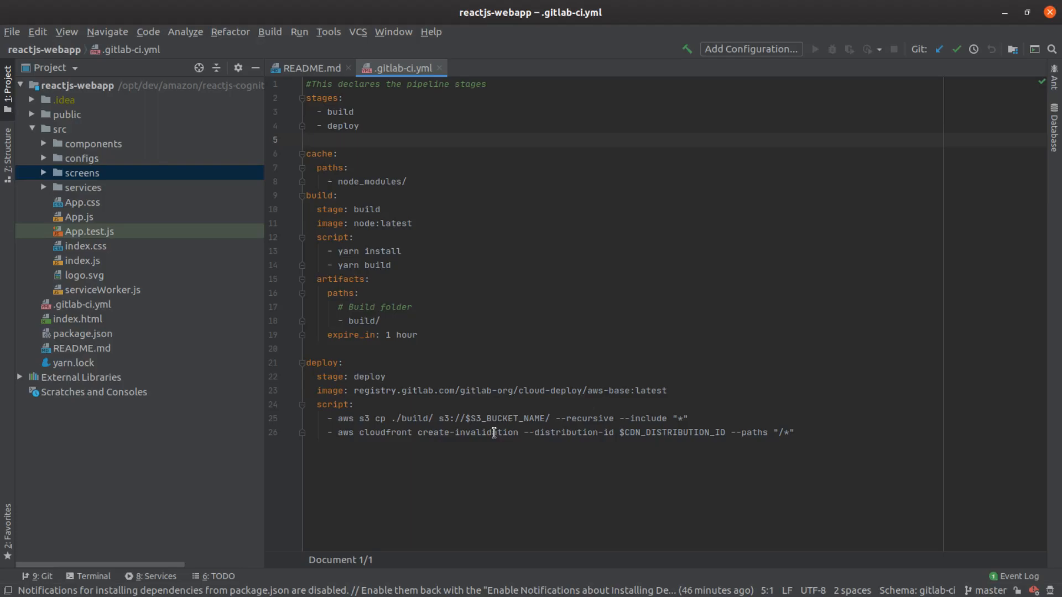
mouse_move(468, 224)
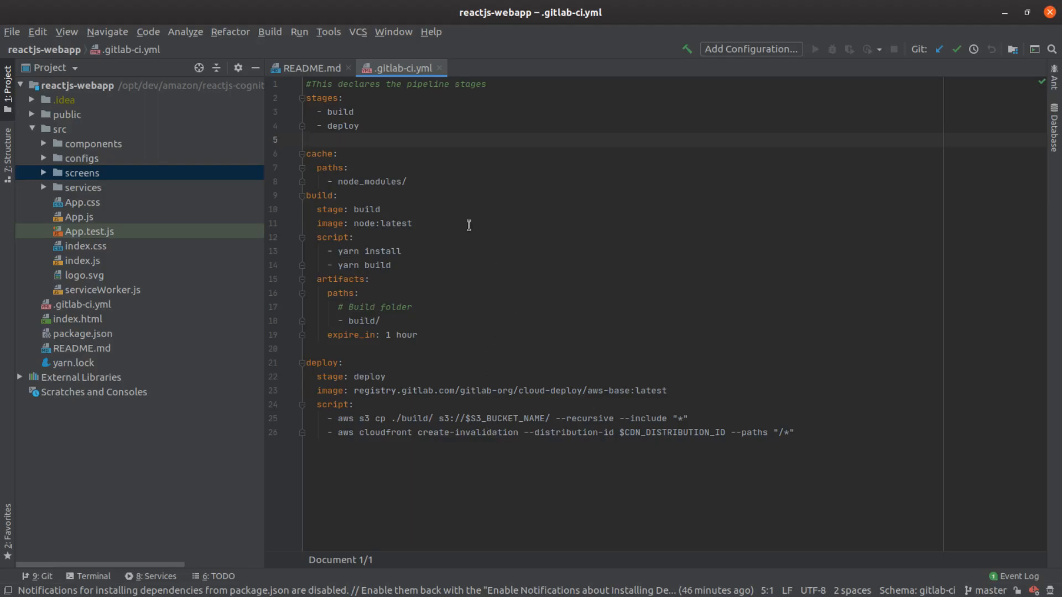
mouse_move(439, 197)
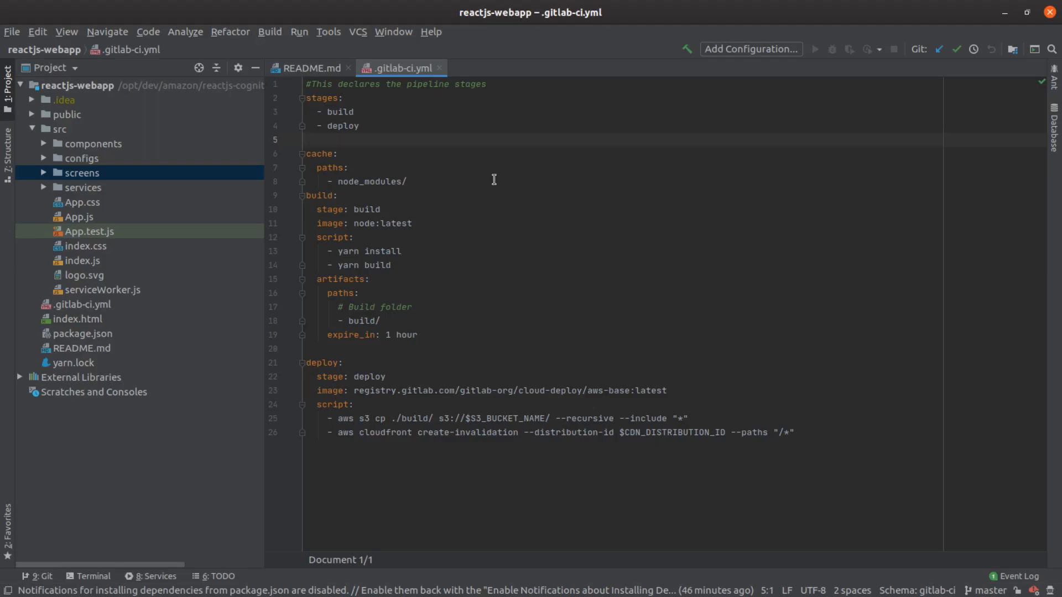
mouse_move(473, 189)
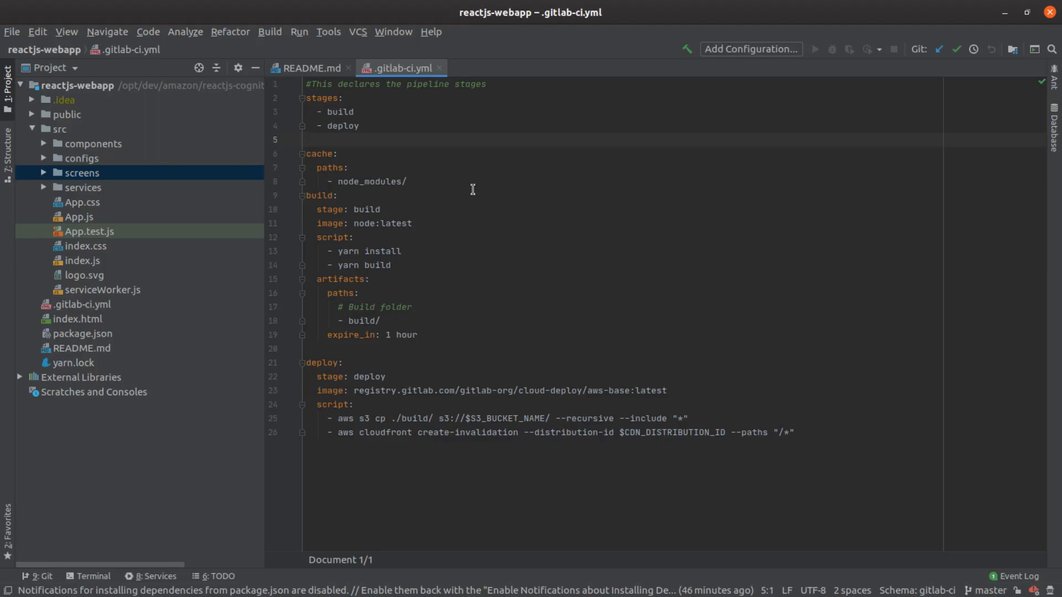
mouse_move(522, 261)
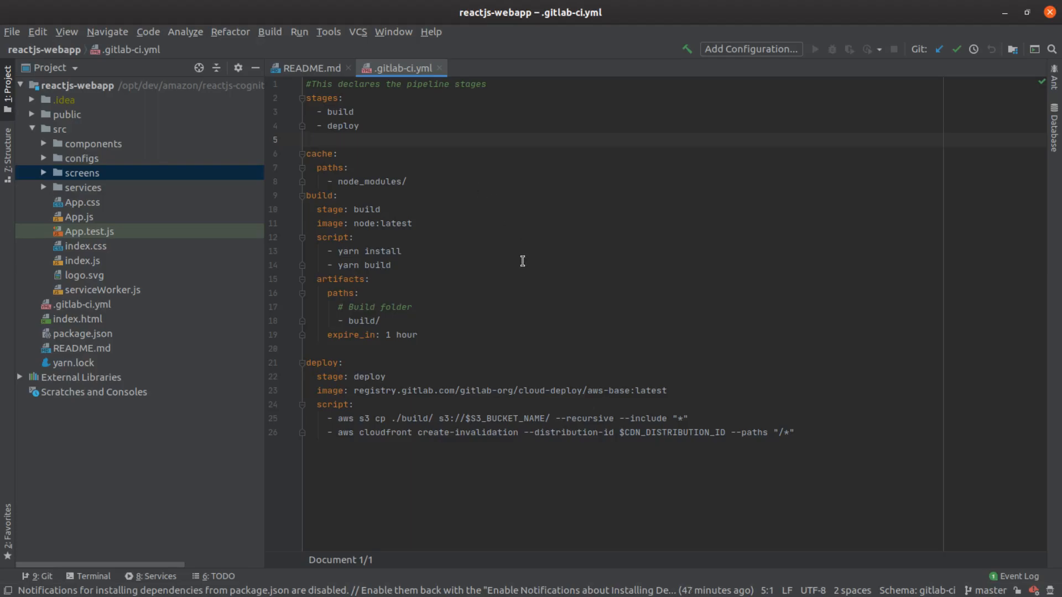
click(306, 140)
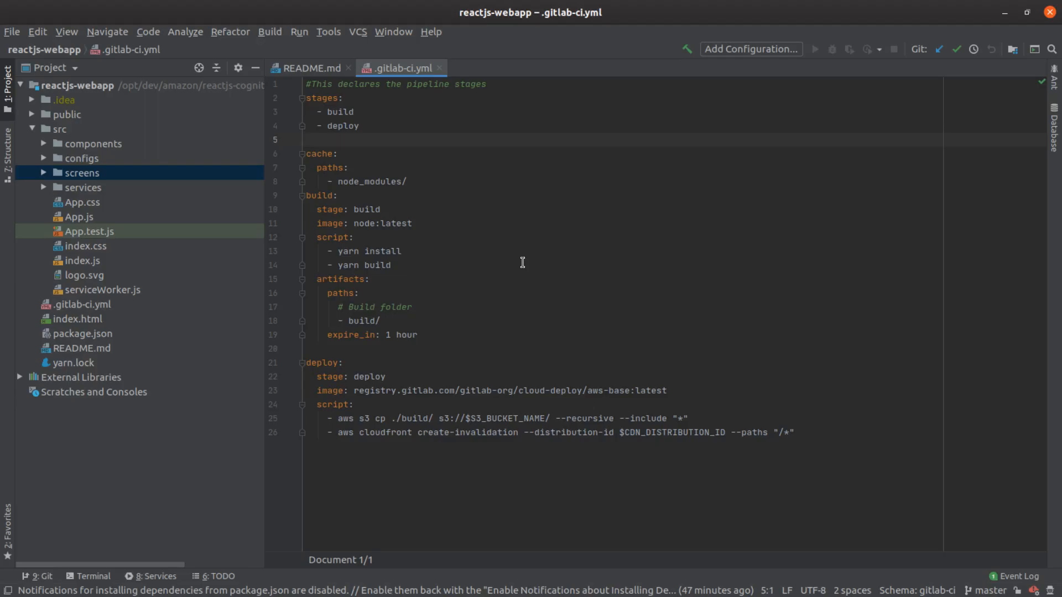
mouse_move(521, 263)
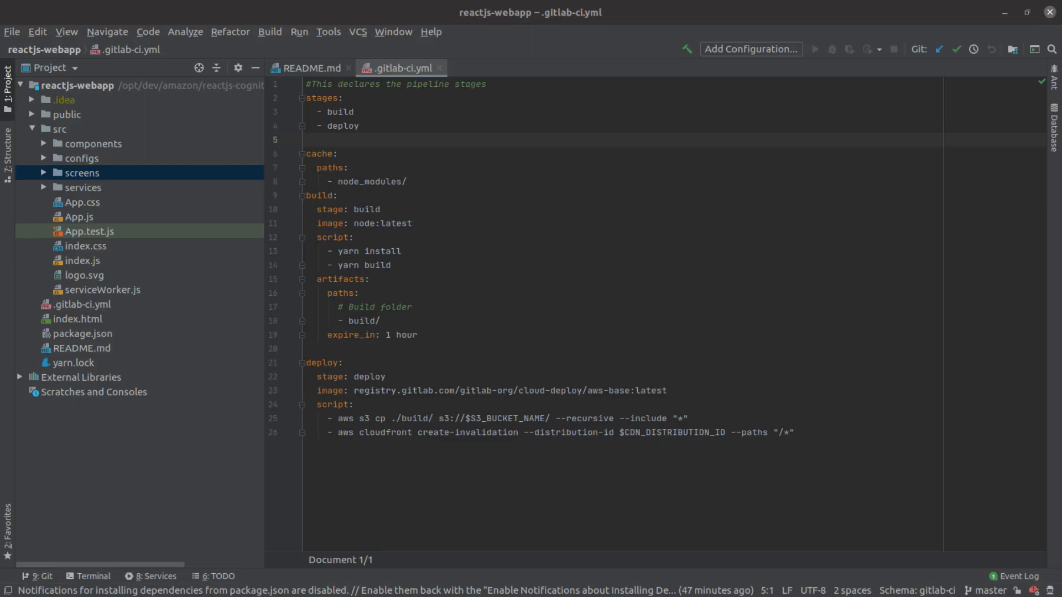
click(657, 432)
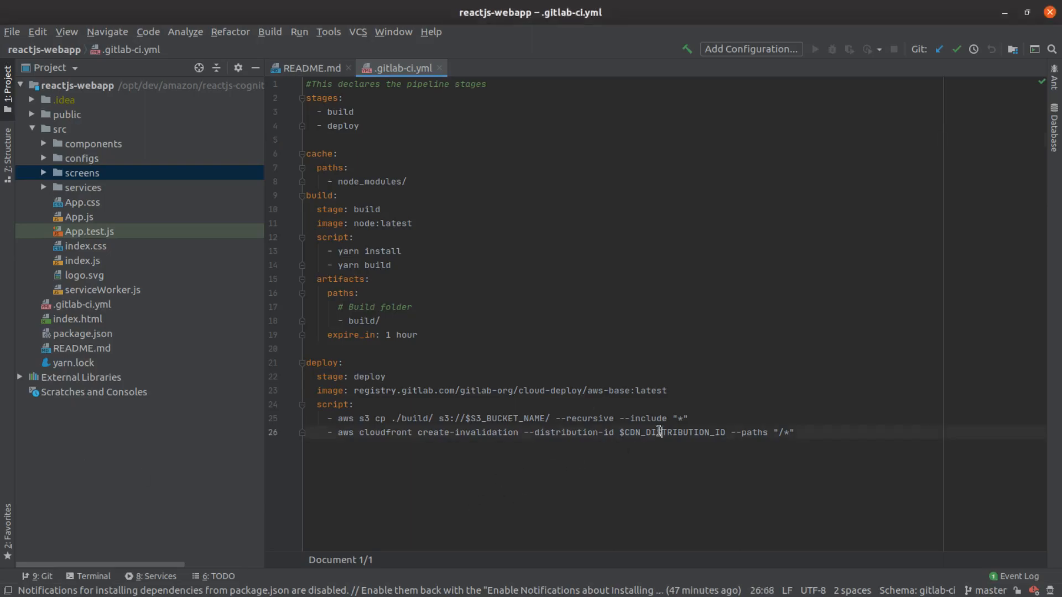
double_click(670, 433)
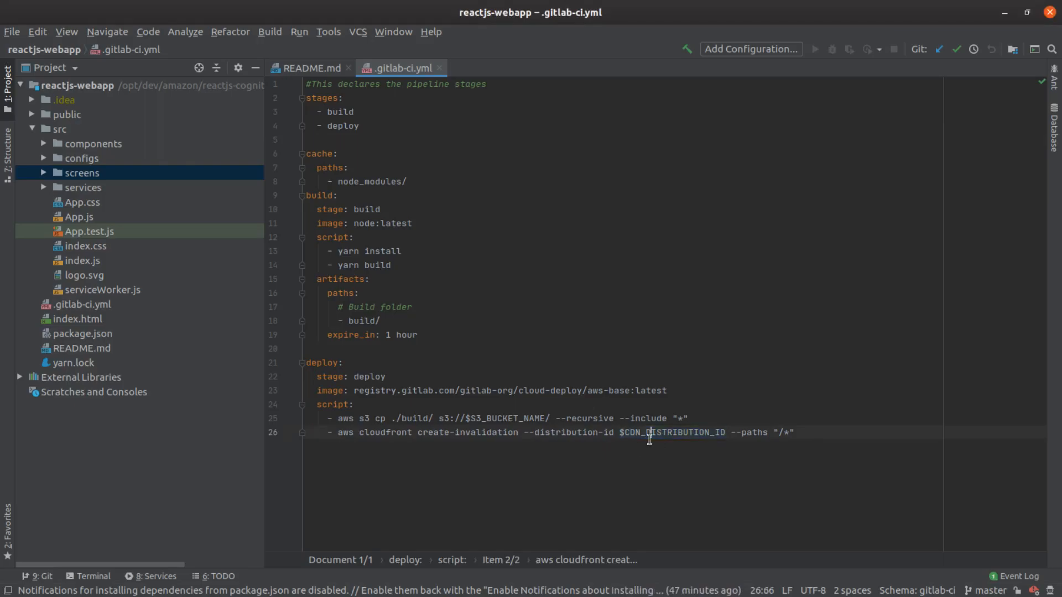
double_click(670, 432)
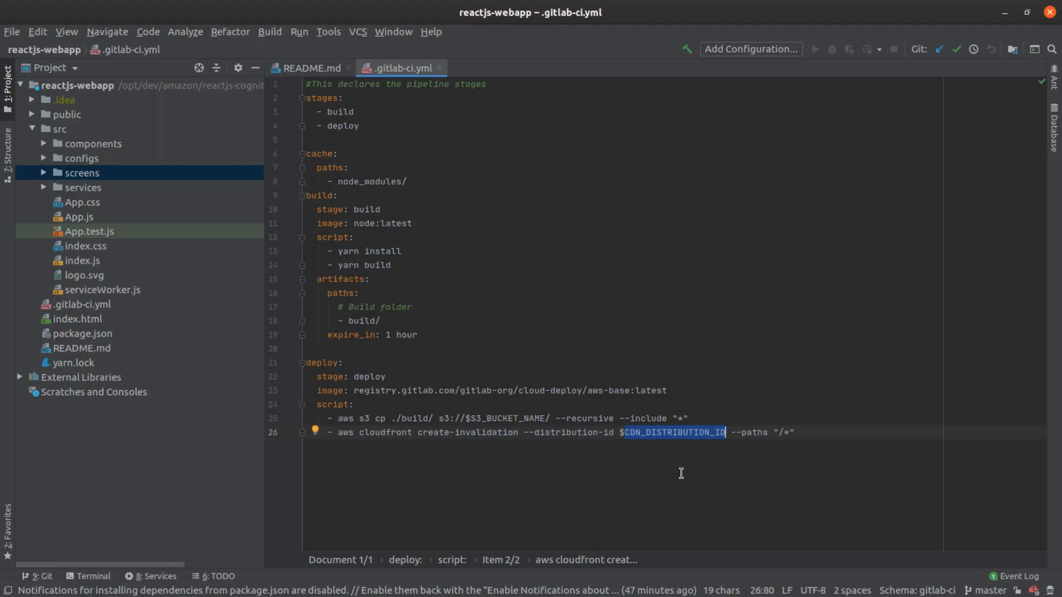
mouse_move(679, 473)
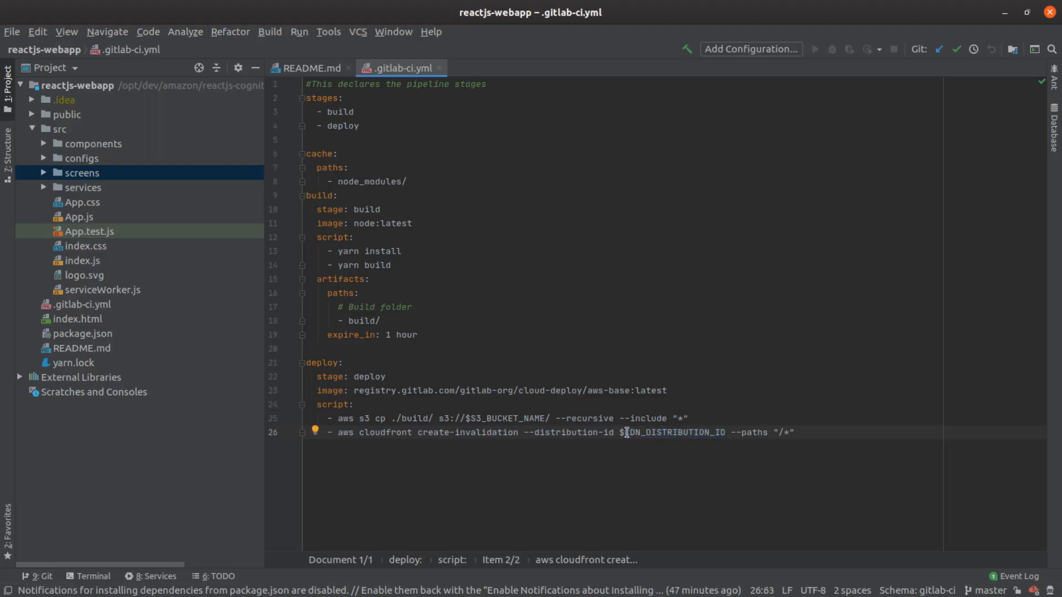
double_click(674, 433)
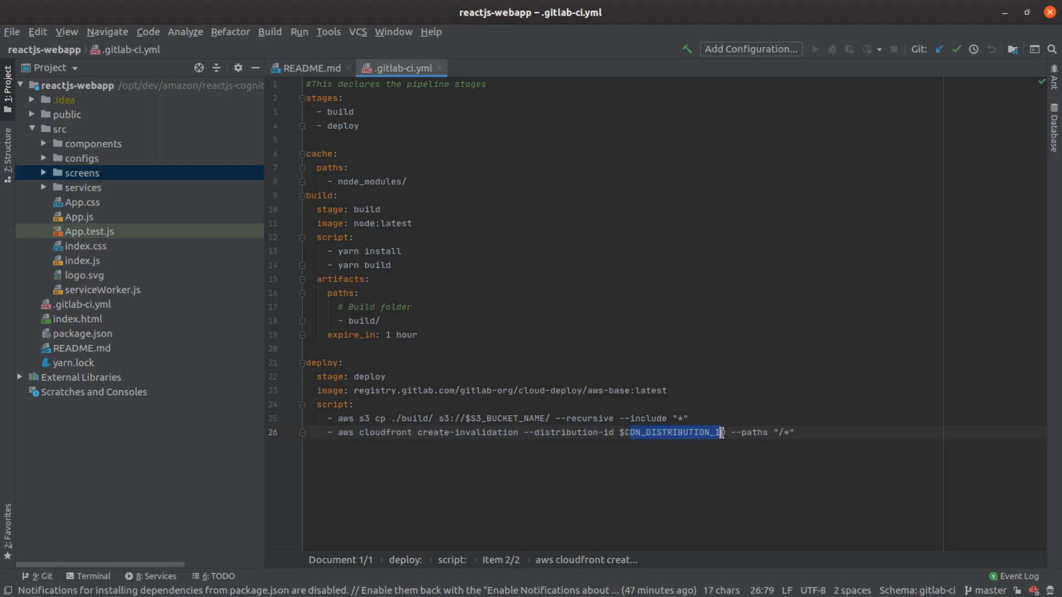
triple_click(521, 432)
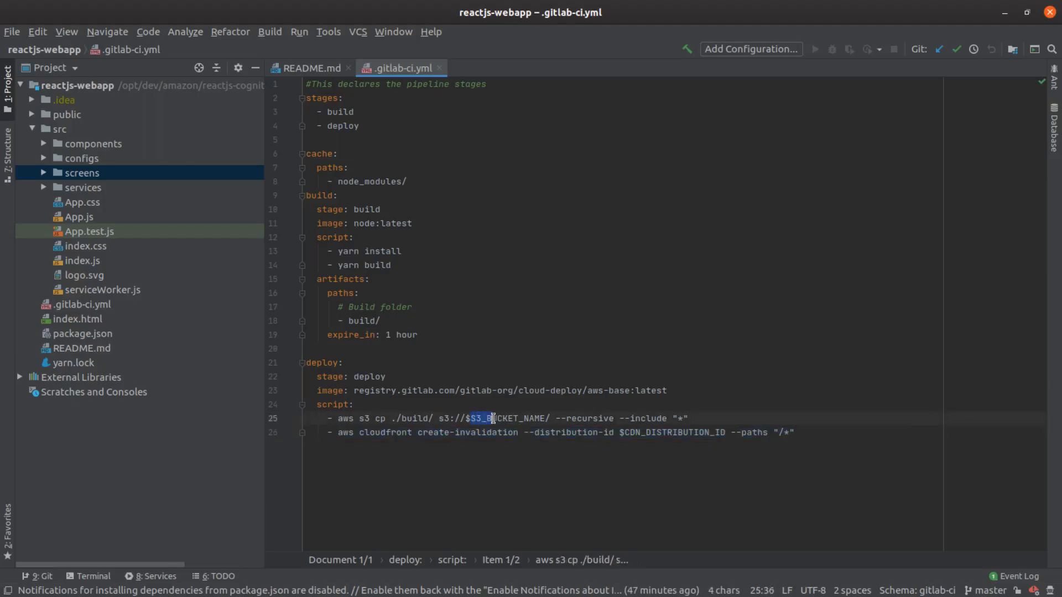
double_click(504, 418)
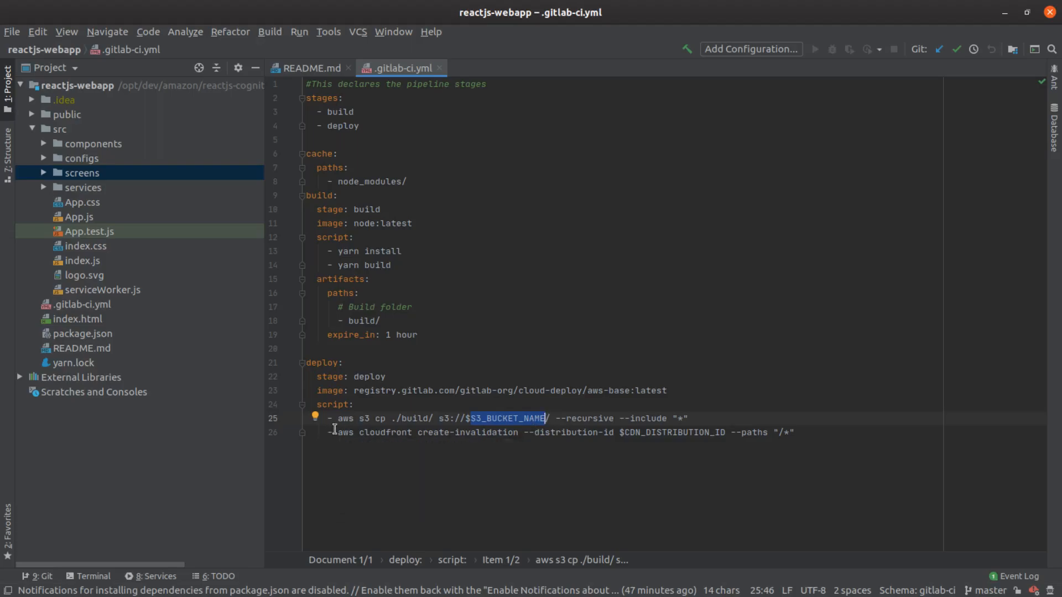
mouse_move(420, 358)
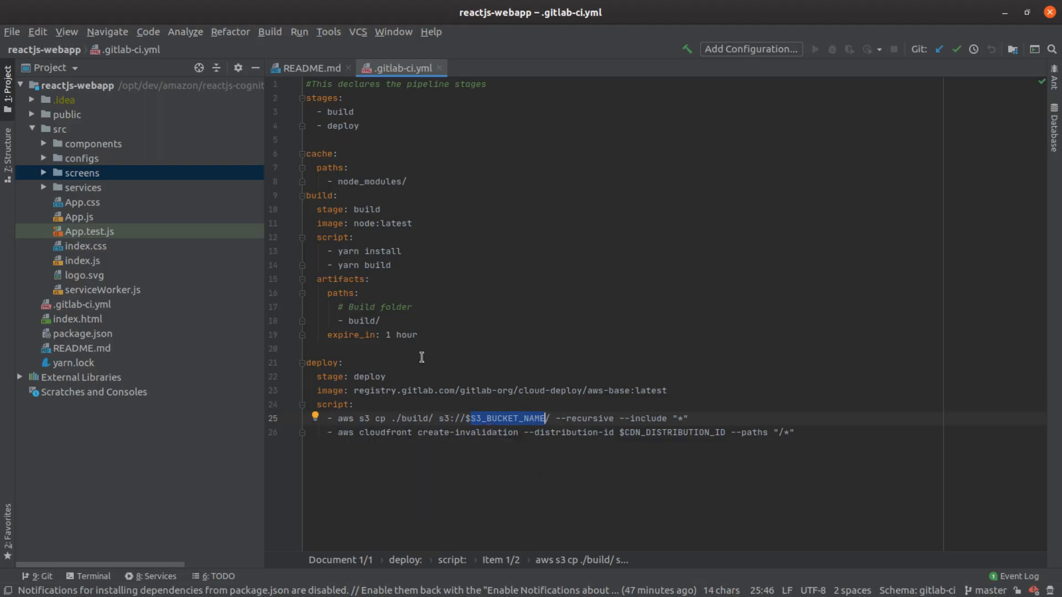
mouse_move(74, 115)
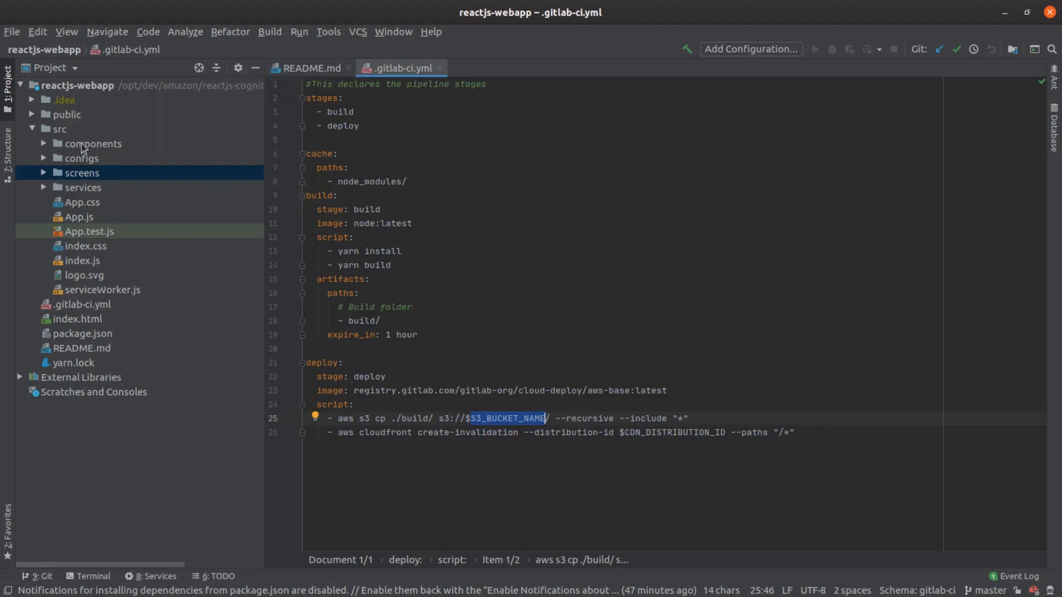
mouse_move(463, 195)
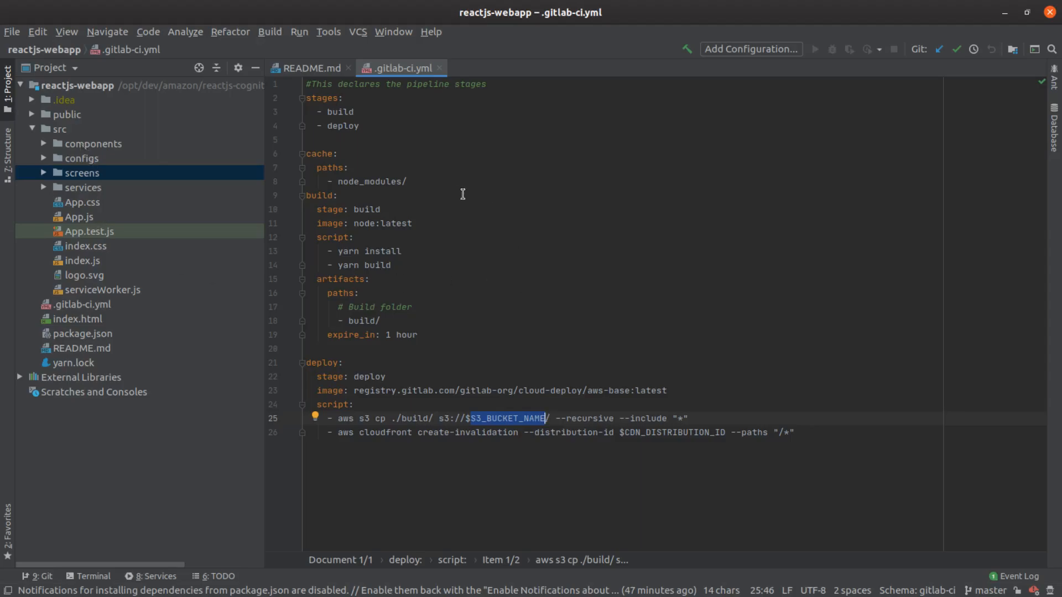
mouse_move(423, 195)
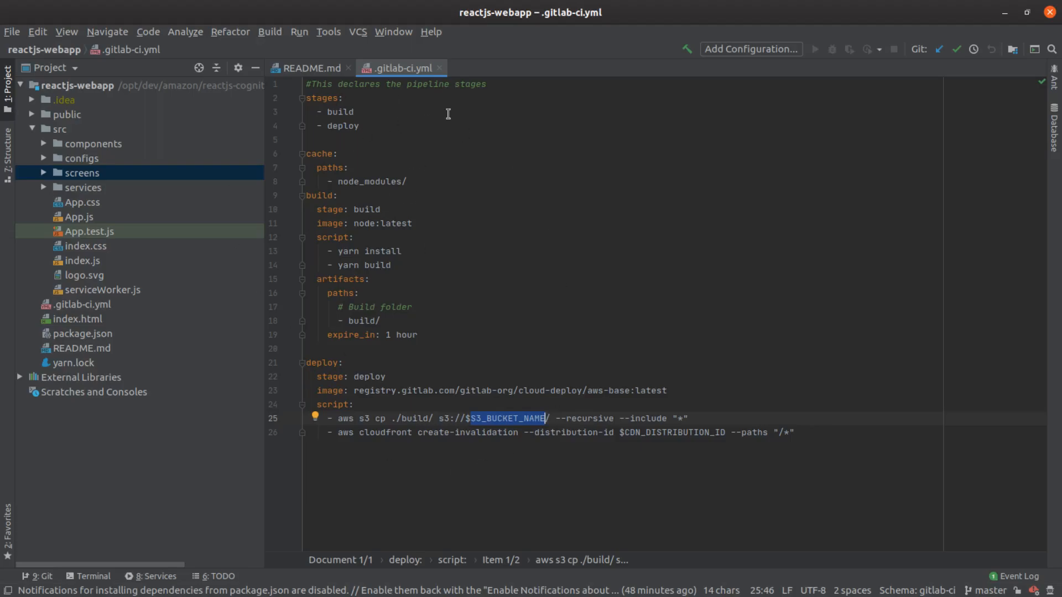
mouse_move(487, 145)
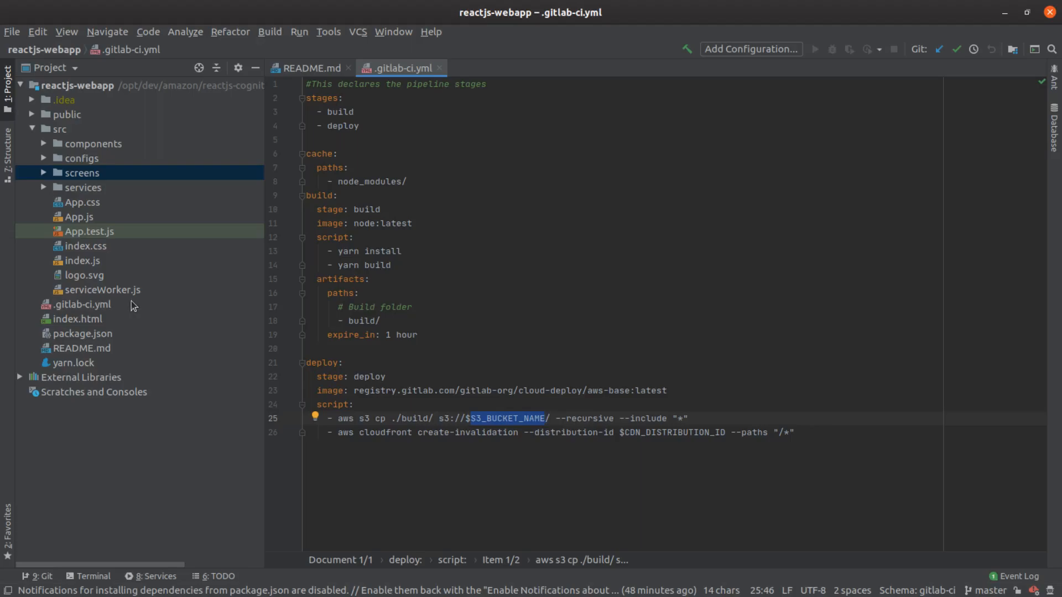
mouse_move(493, 299)
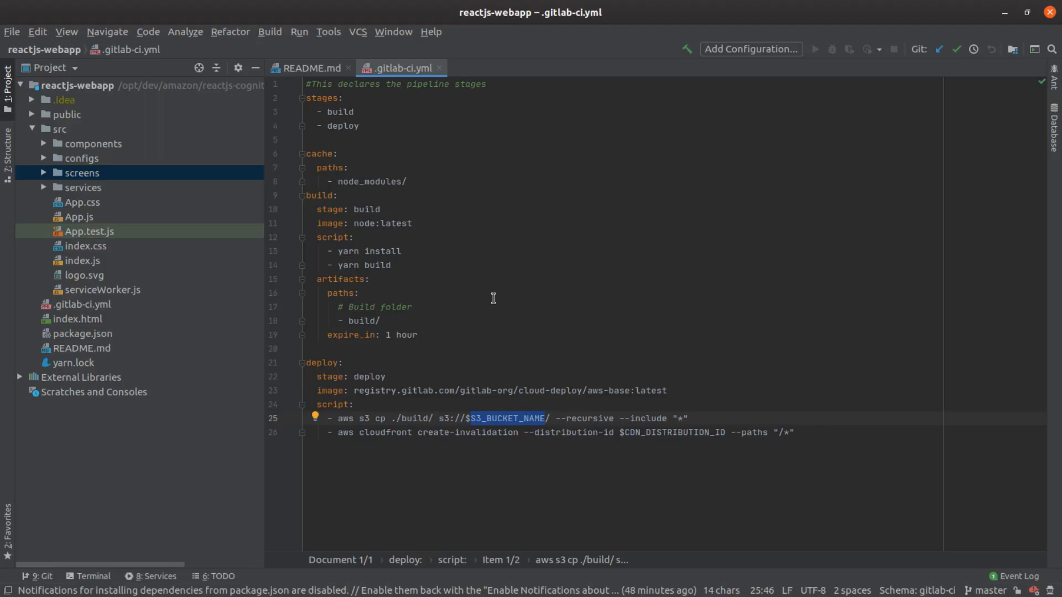